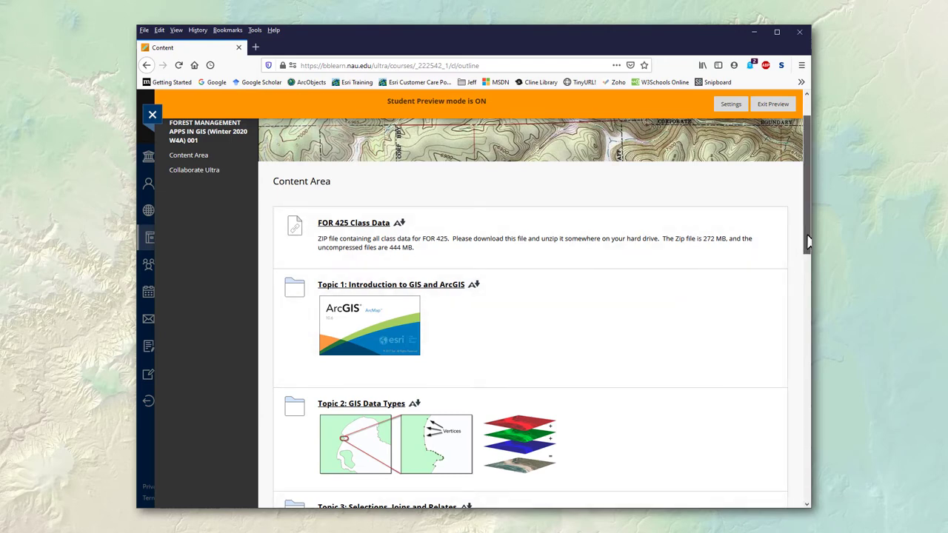
# Enter the Topic 1: Introduction to GIS and ArcGIS folder and load its Lecture Notes and Labs document.
pyautogui.scroll(-3)
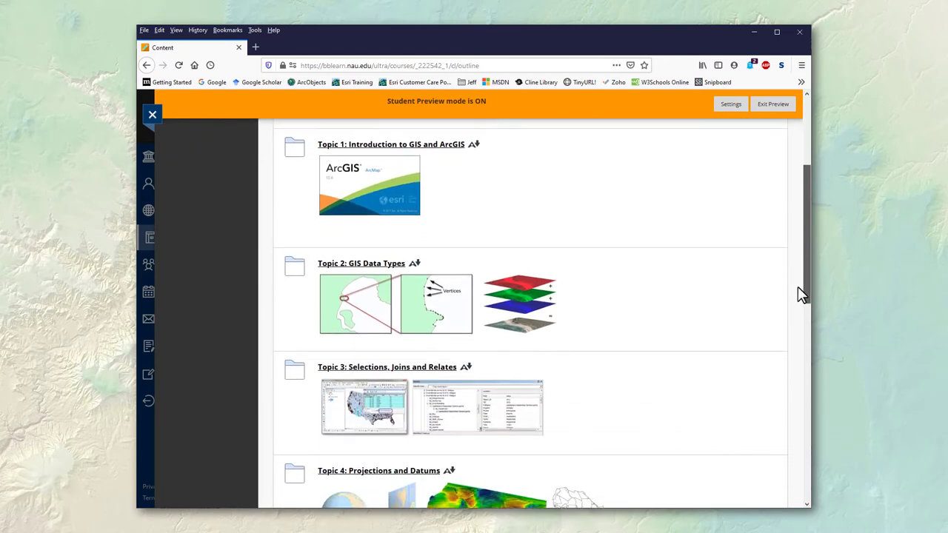
pyautogui.scroll(-3)
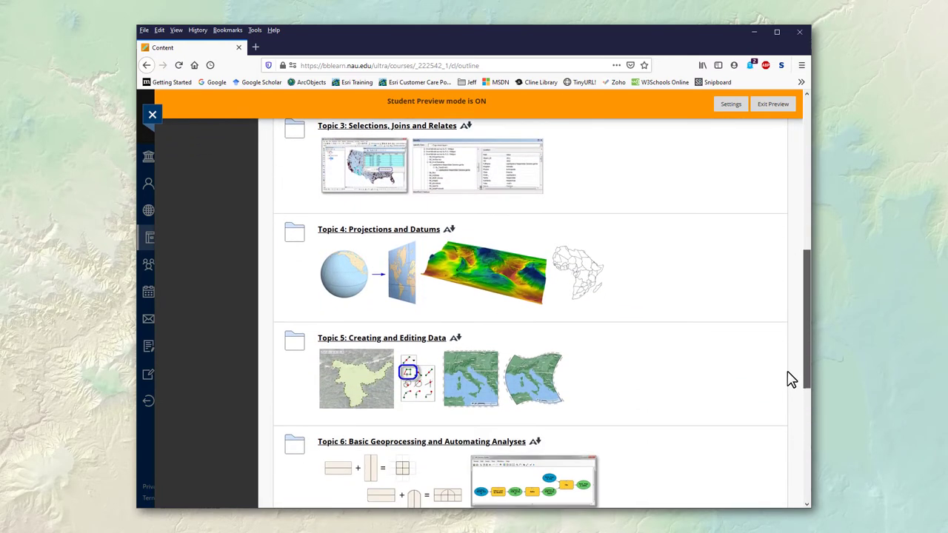
pyautogui.scroll(3)
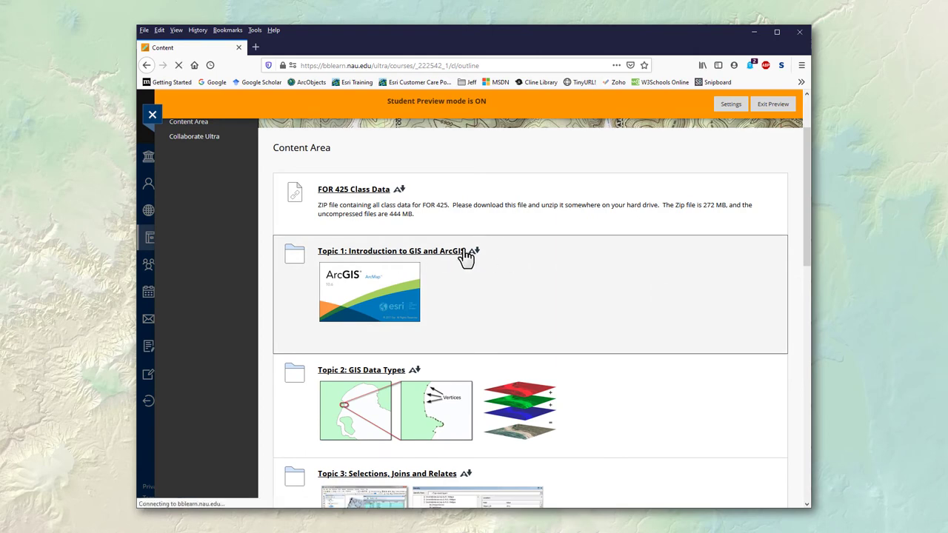
pyautogui.click(388, 250)
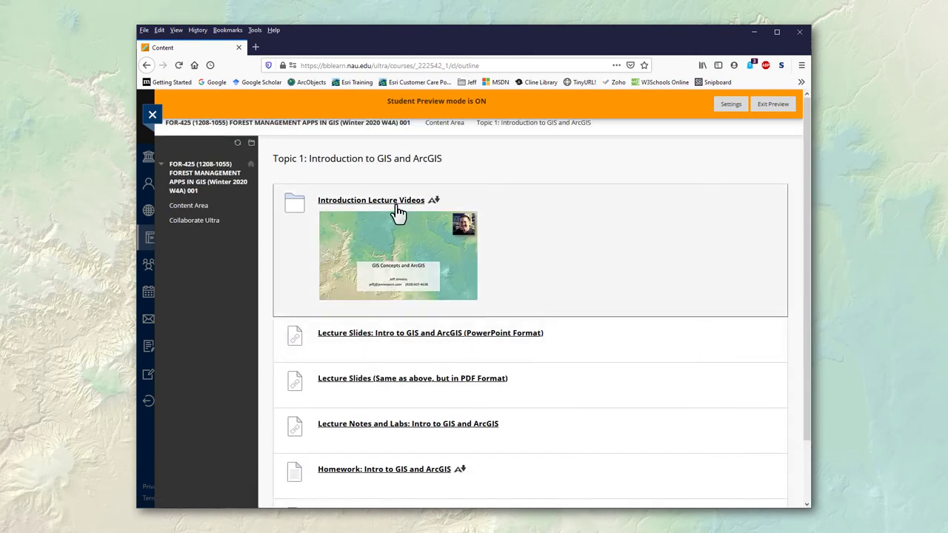
pyautogui.moveTo(397, 211)
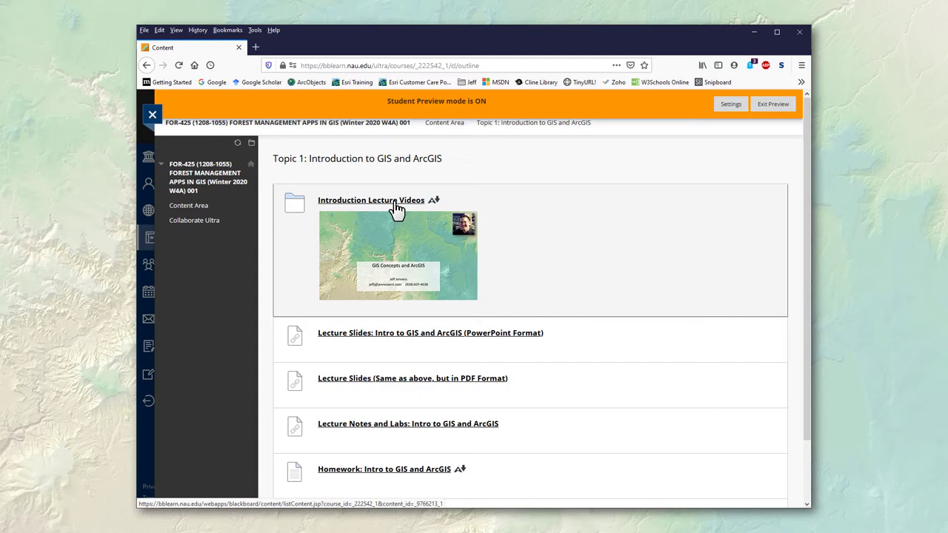
pyautogui.moveTo(477, 341)
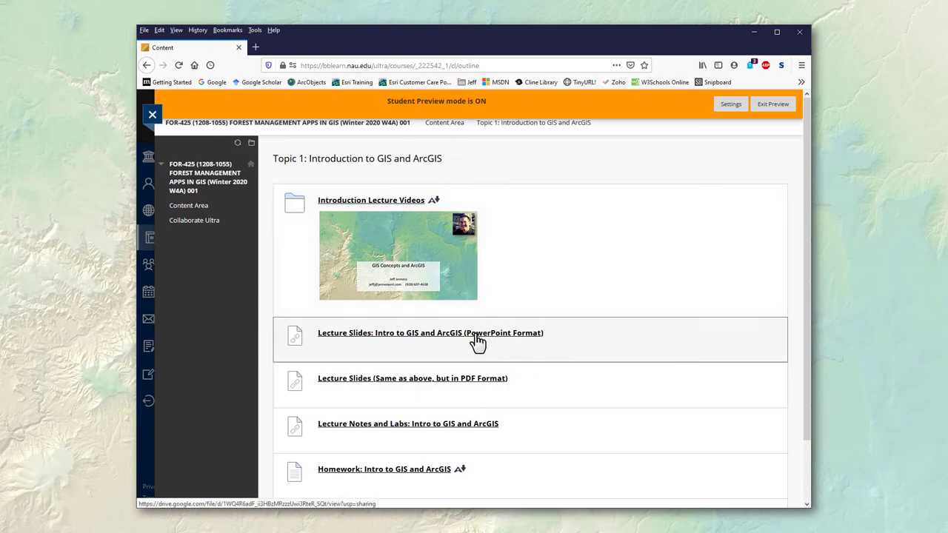
pyautogui.moveTo(467, 377)
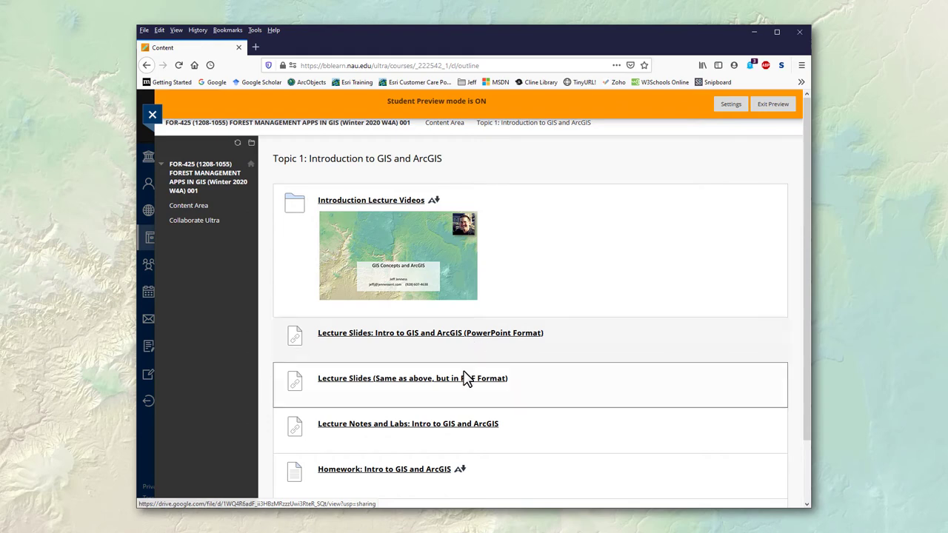
pyautogui.moveTo(465, 388)
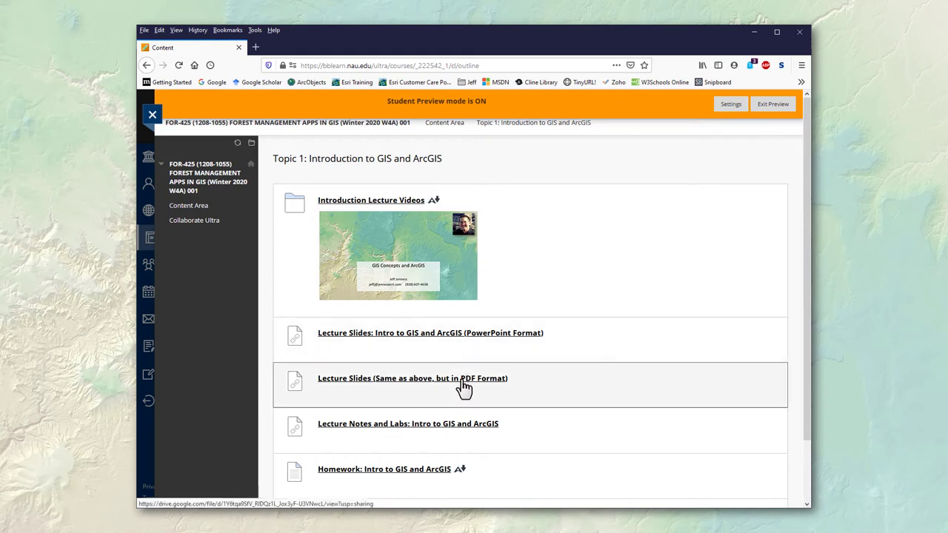
pyautogui.moveTo(459, 379)
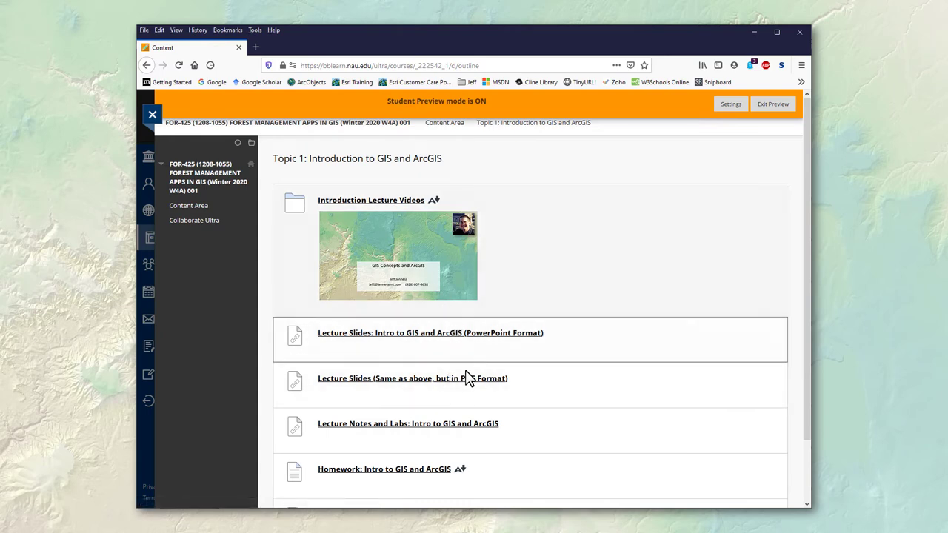
pyautogui.moveTo(470, 429)
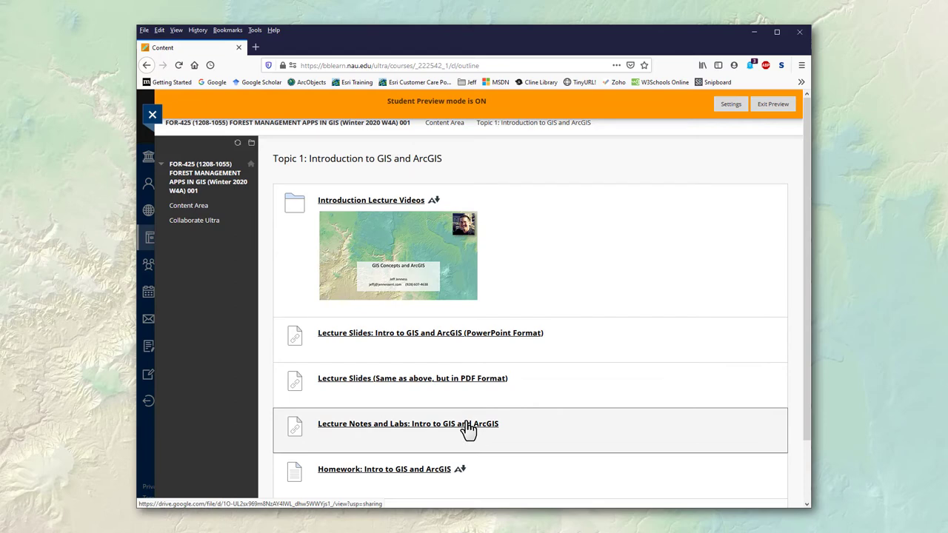
pyautogui.click(409, 424)
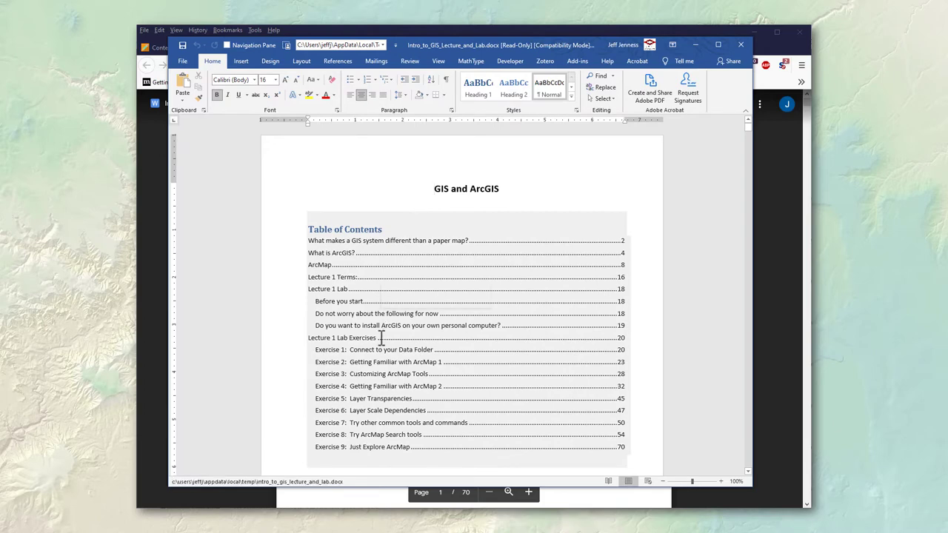
pyautogui.moveTo(382, 328)
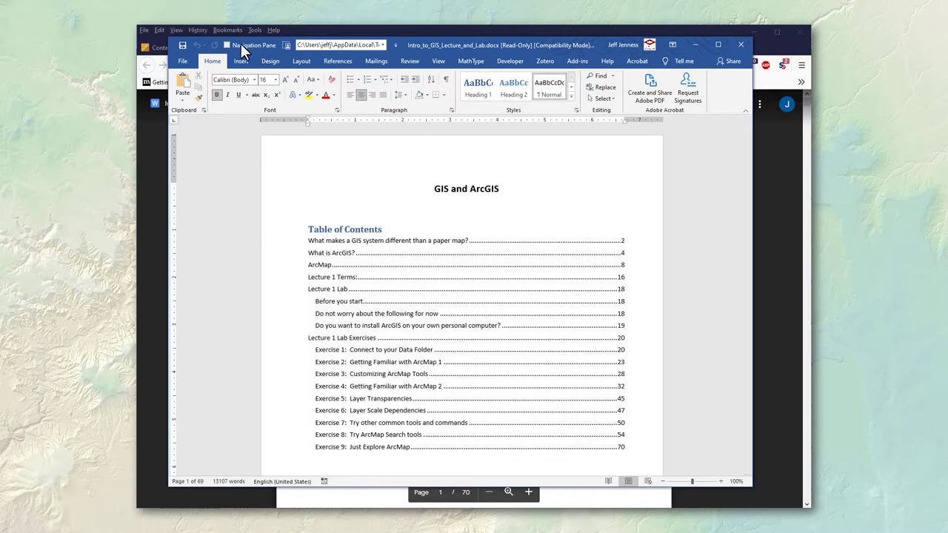
pyautogui.moveTo(255, 44)
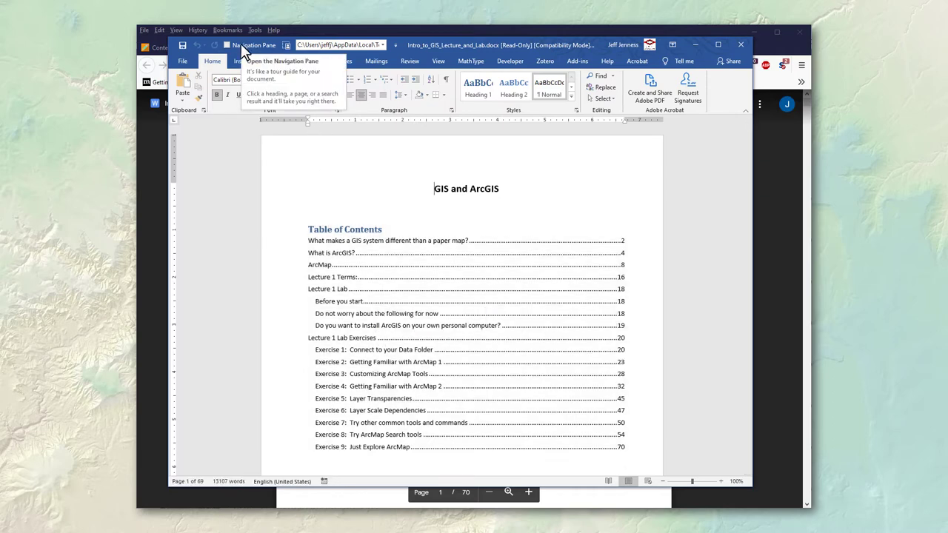
# Turn on the Navigation pane so the lecture document's Headings list appears beside the page.
pyautogui.click(228, 44)
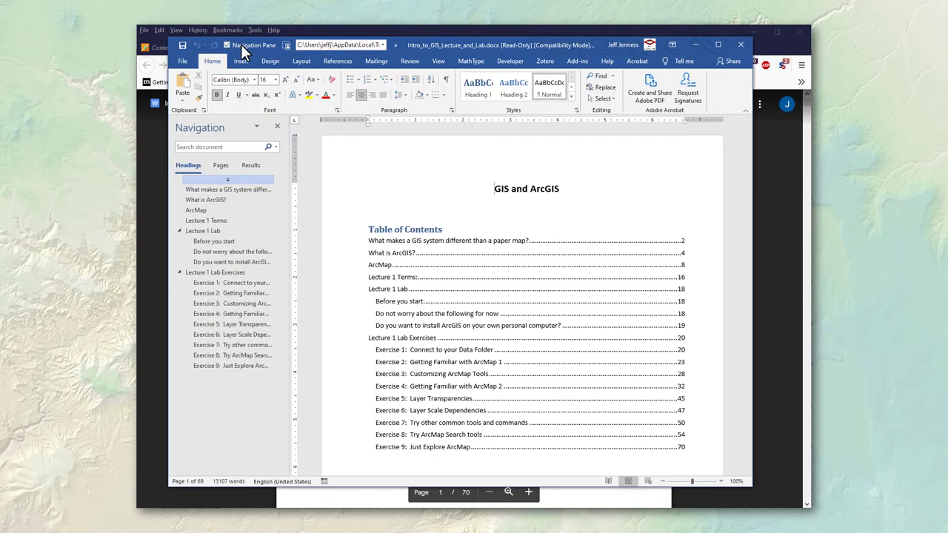
pyautogui.moveTo(225, 191)
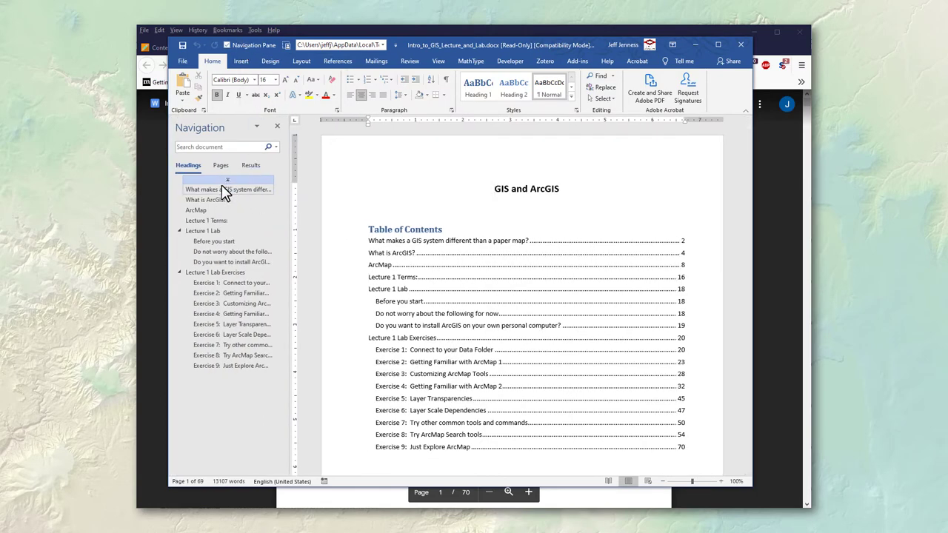
pyautogui.moveTo(222, 199)
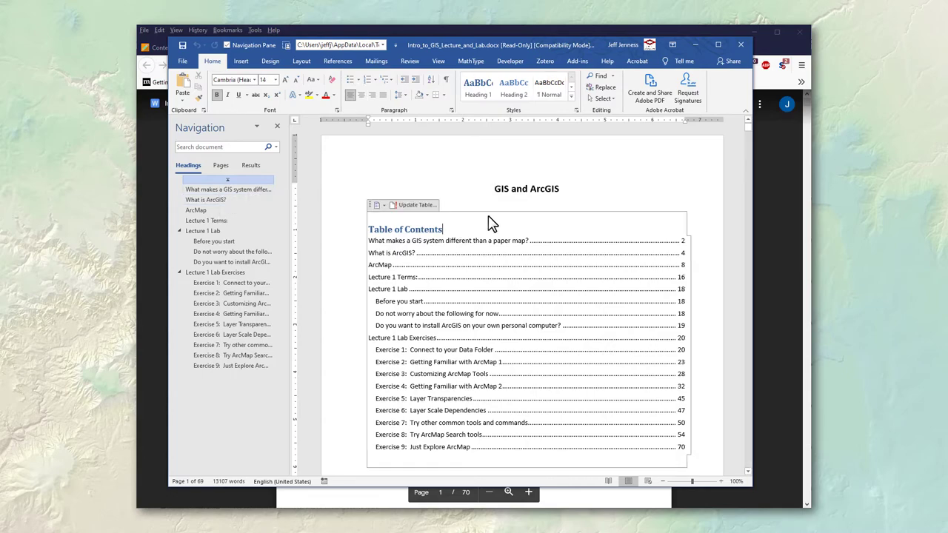
pyautogui.click(228, 190)
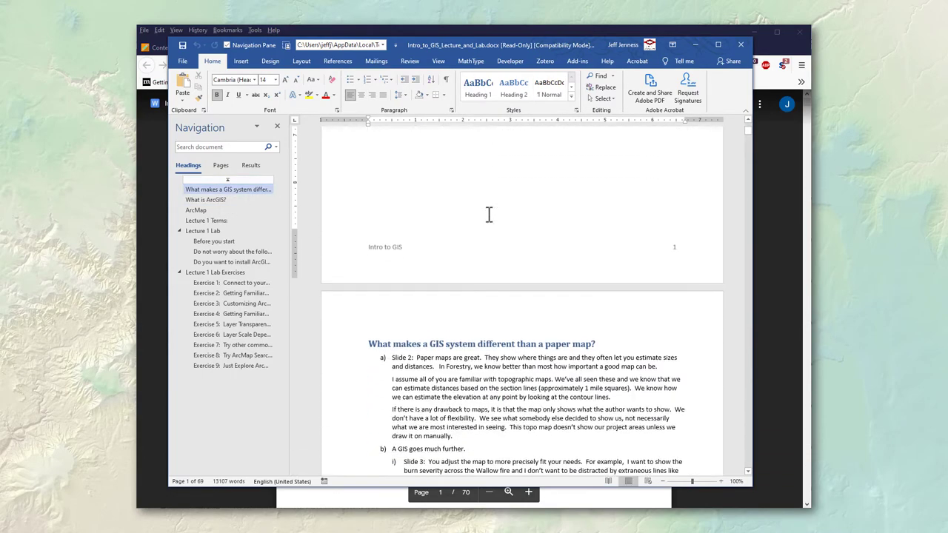
pyautogui.scroll(-3)
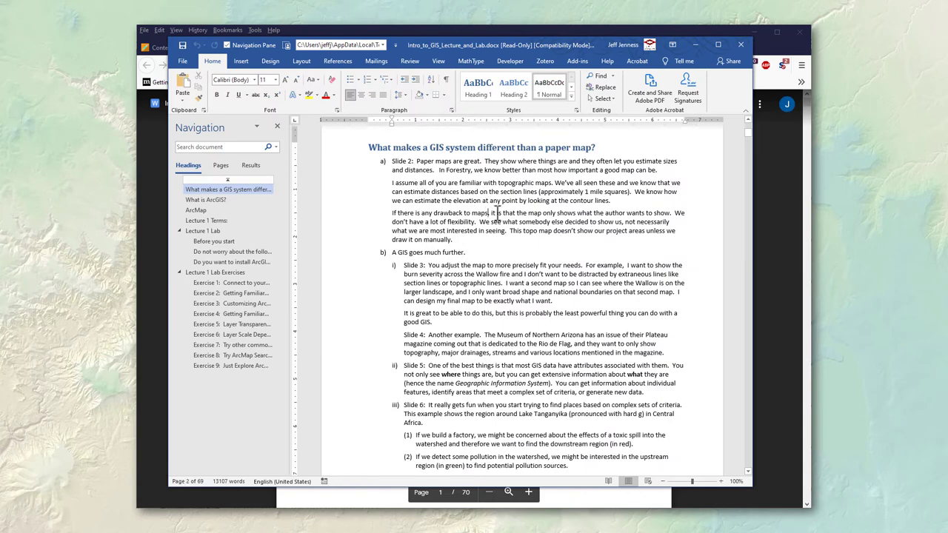
pyautogui.scroll(-3)
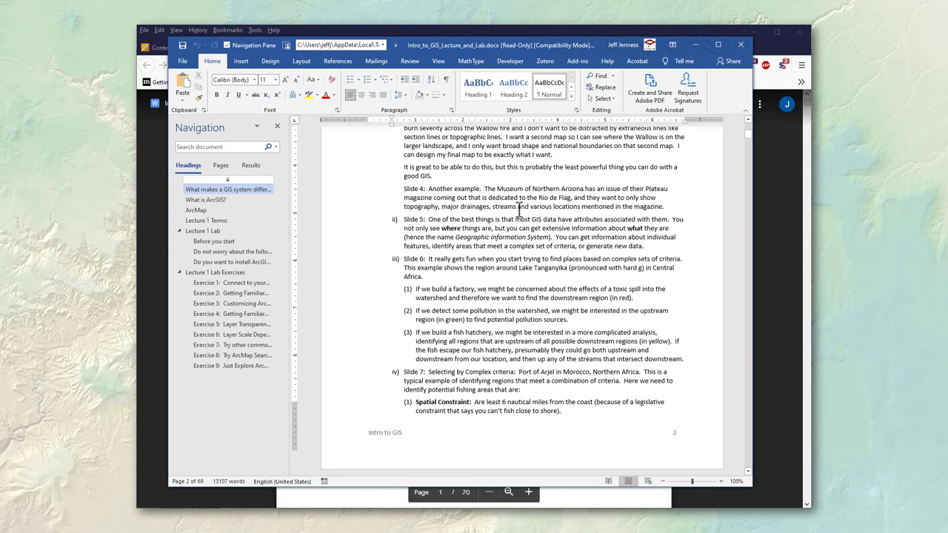
pyautogui.scroll(-3)
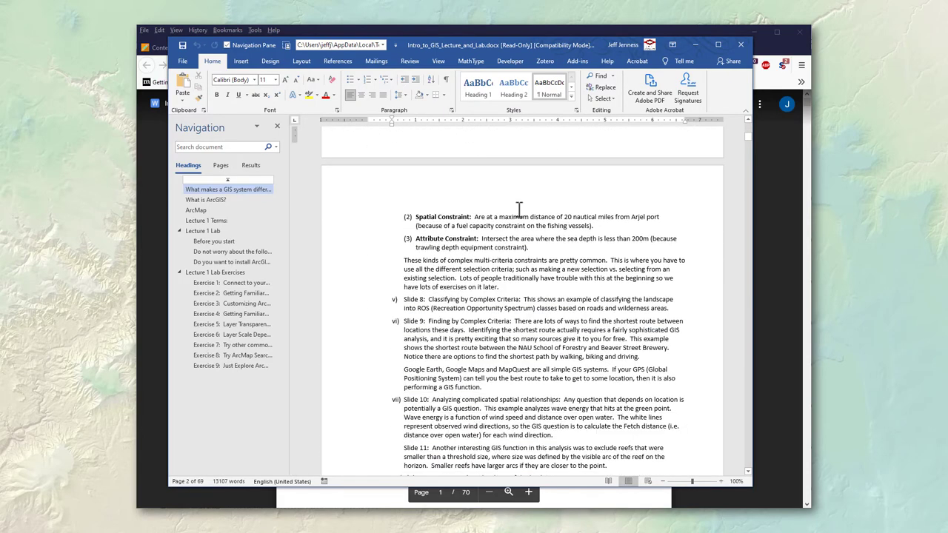
pyautogui.scroll(-3)
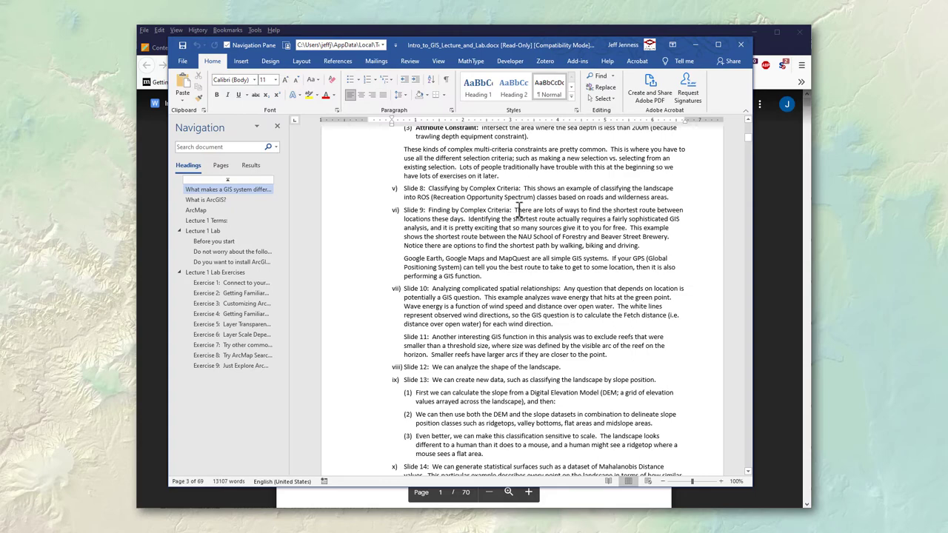
pyautogui.scroll(-3)
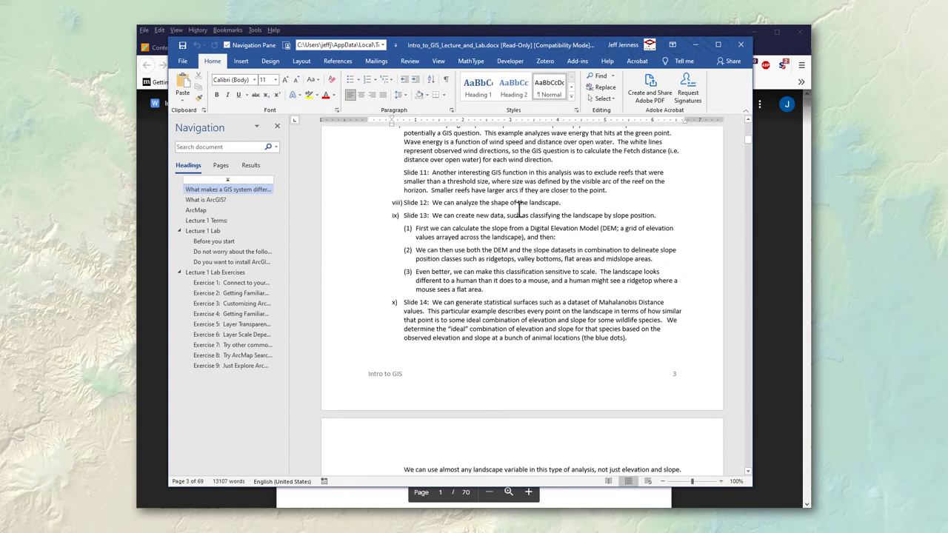
pyautogui.scroll(-3)
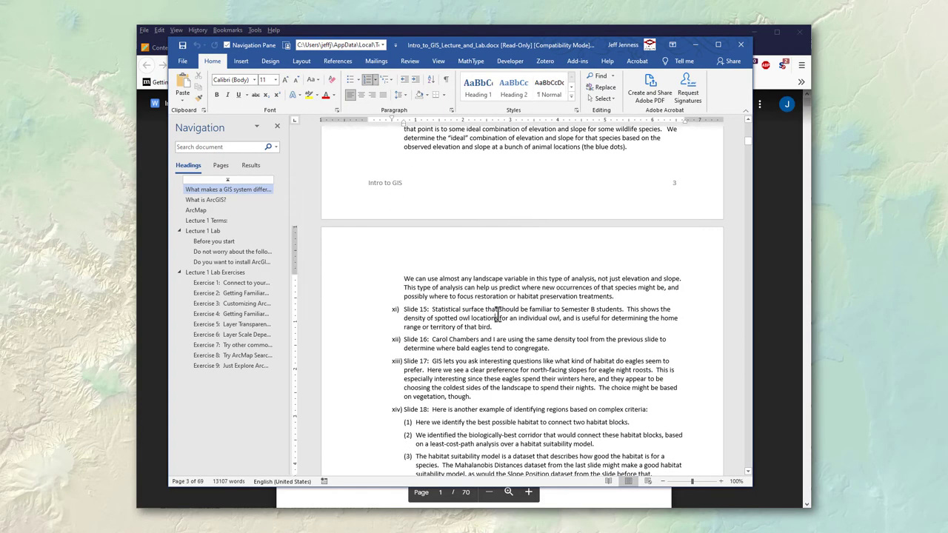
pyautogui.scroll(-3)
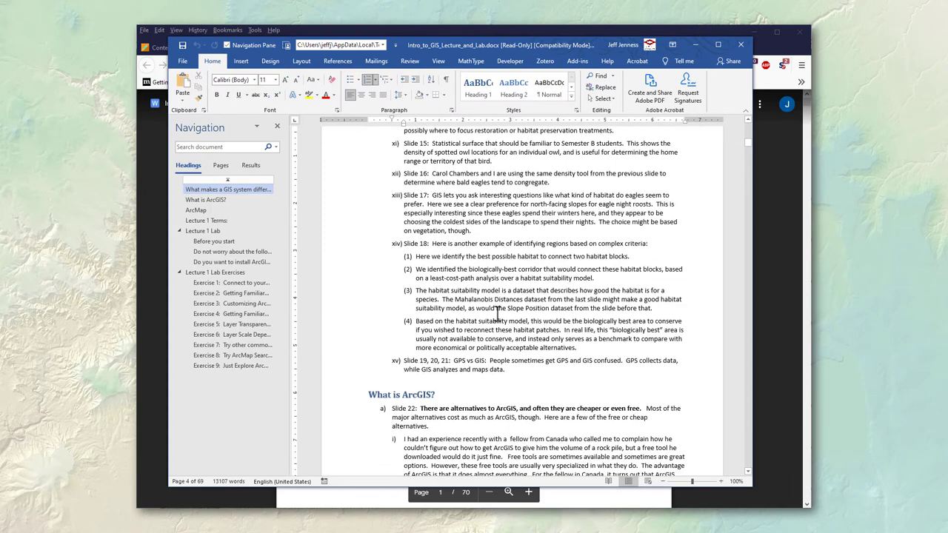
pyautogui.moveTo(527, 237)
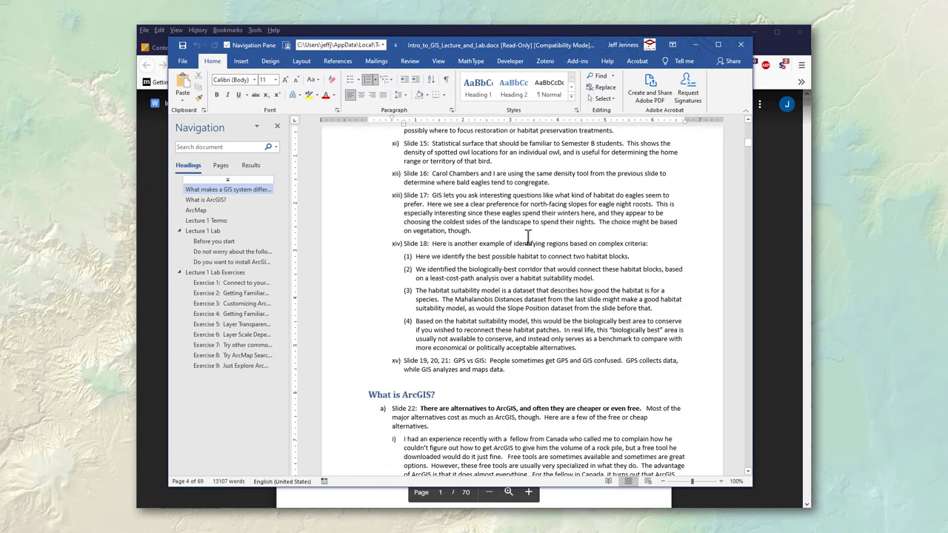
pyautogui.doubleClick(414, 243)
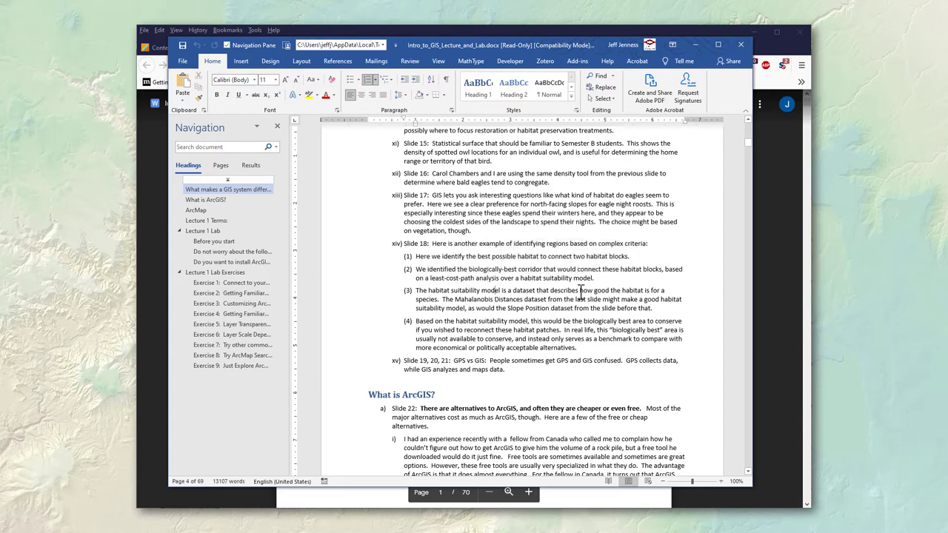
pyautogui.moveTo(521, 248)
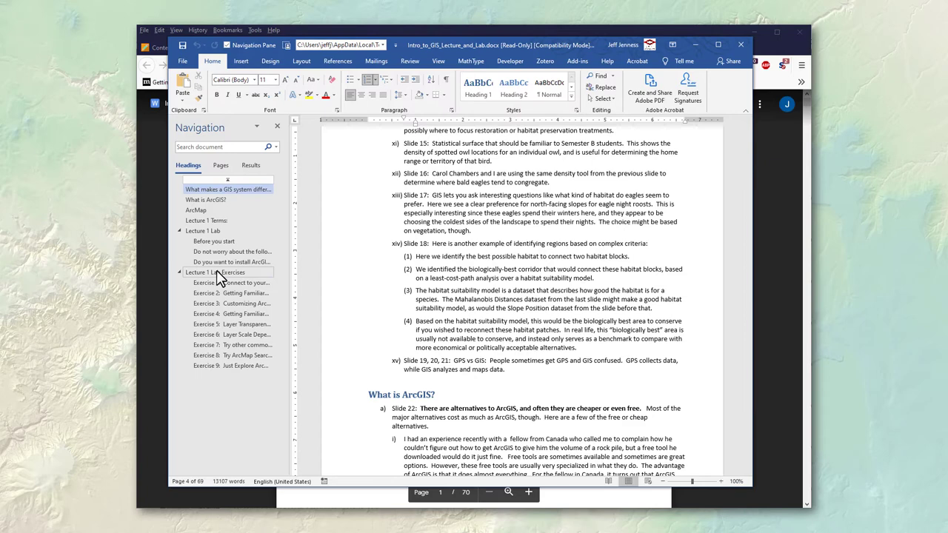
# Use the Headings list to land on Lecture 1 Lab Exercises, starting at Exercise 1.
pyautogui.click(215, 273)
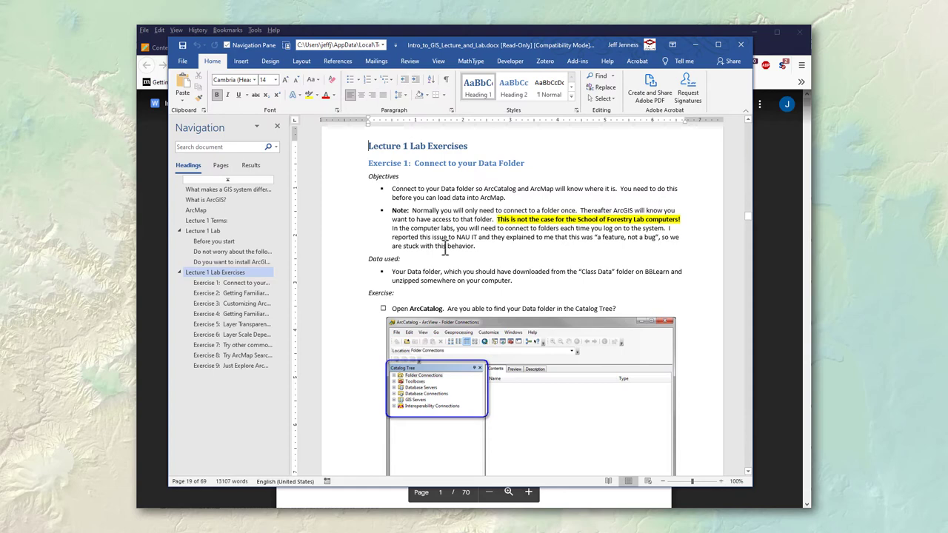
pyautogui.moveTo(414, 187)
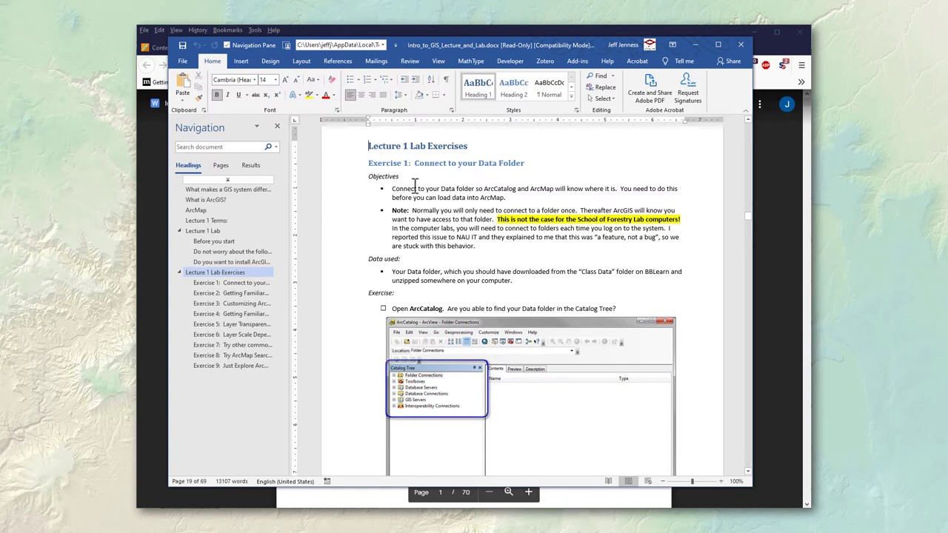
pyautogui.moveTo(438, 208)
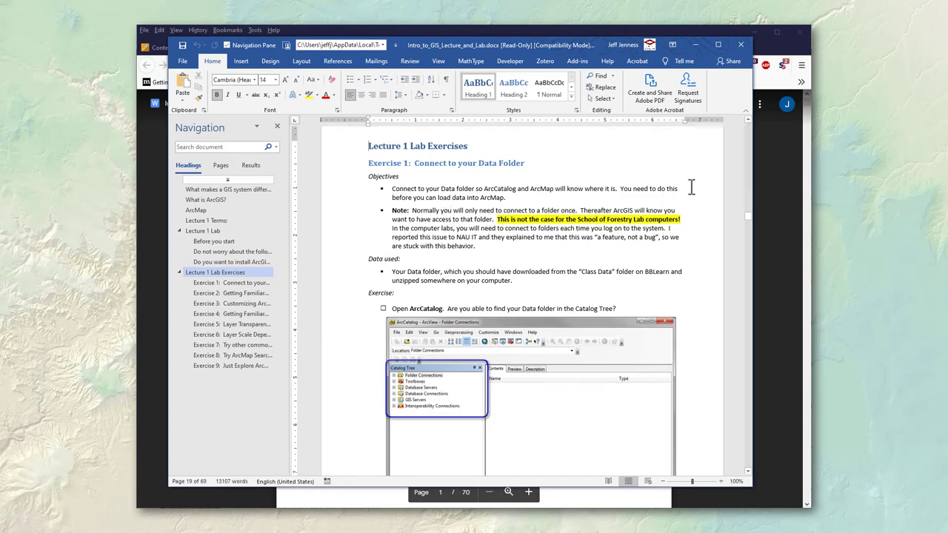
# Advance the lab document to Exercise 2 with its map image and data-frame questions.
pyautogui.scroll(-3)
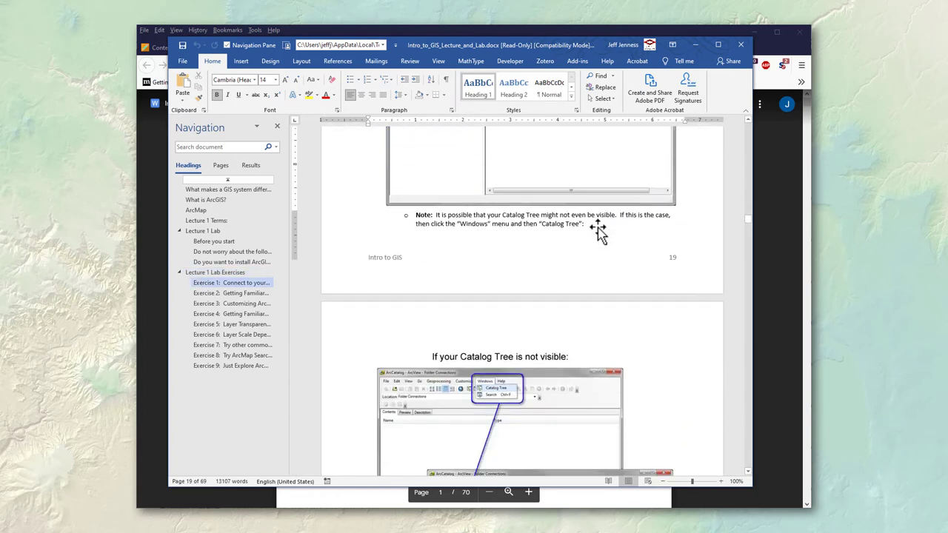
pyautogui.scroll(-3)
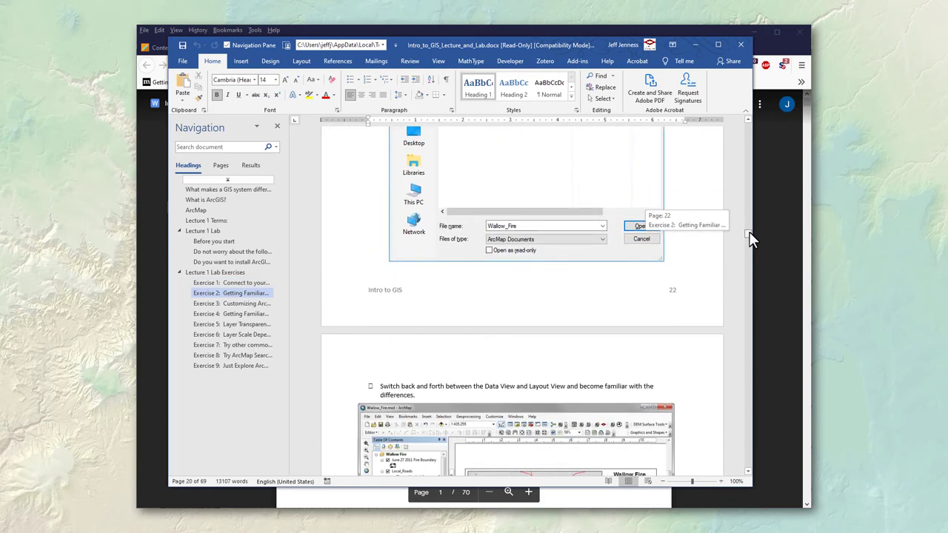
pyautogui.click(638, 225)
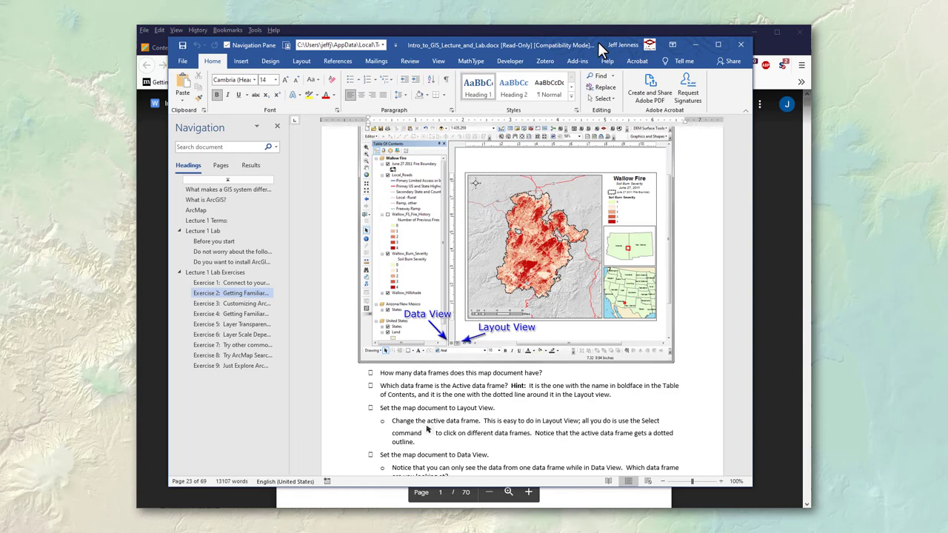
pyautogui.moveTo(740, 45)
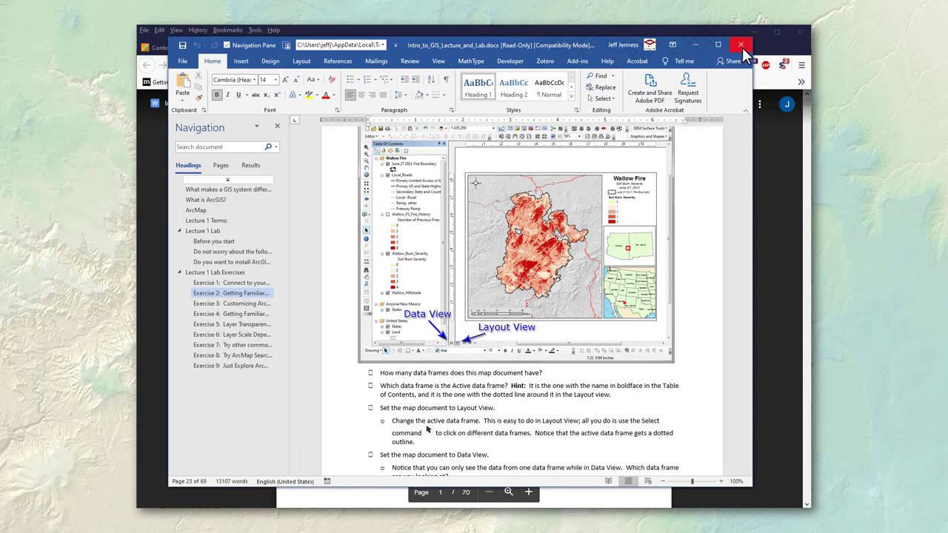
pyautogui.moveTo(740, 45)
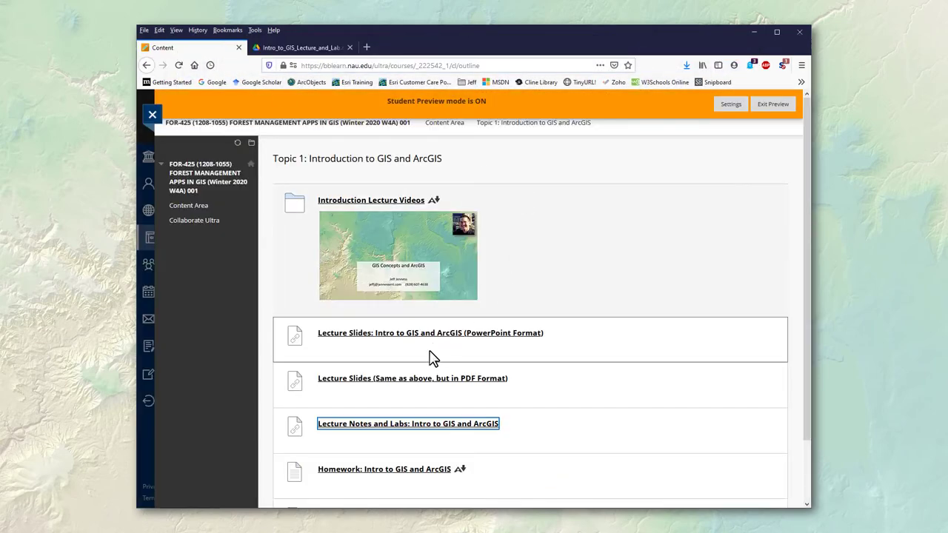
pyautogui.moveTo(377, 238)
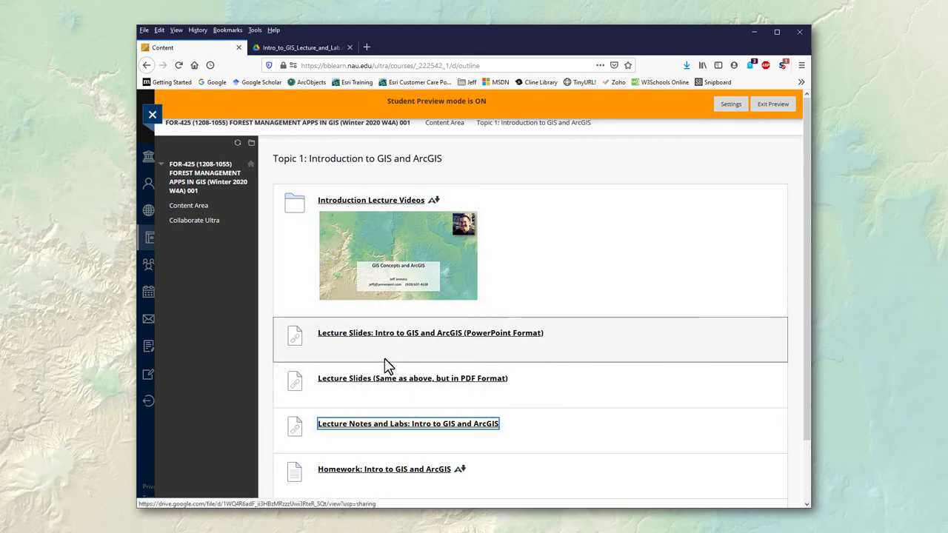
# Download the Homework: Intro to GIS and ArcGIS file and view its questions in Word.
pyautogui.scroll(-3)
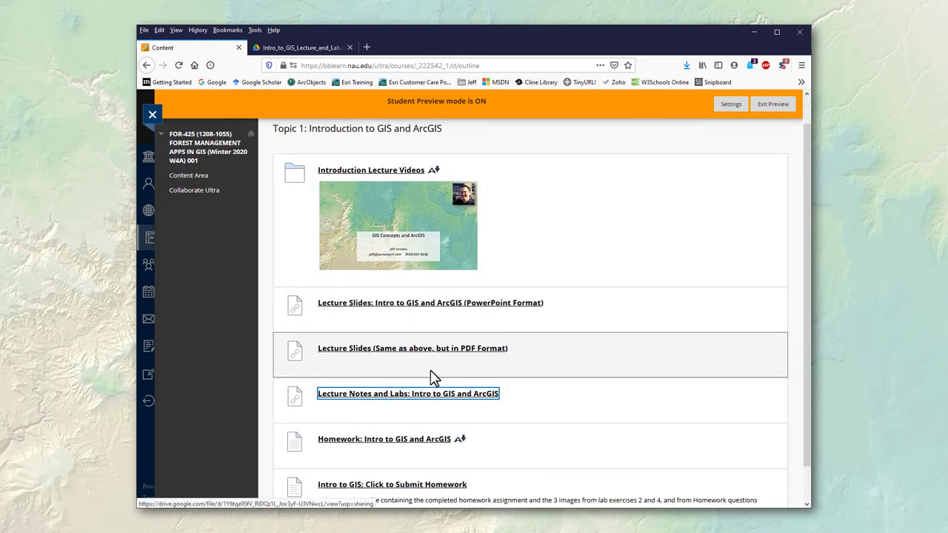
pyautogui.scroll(-3)
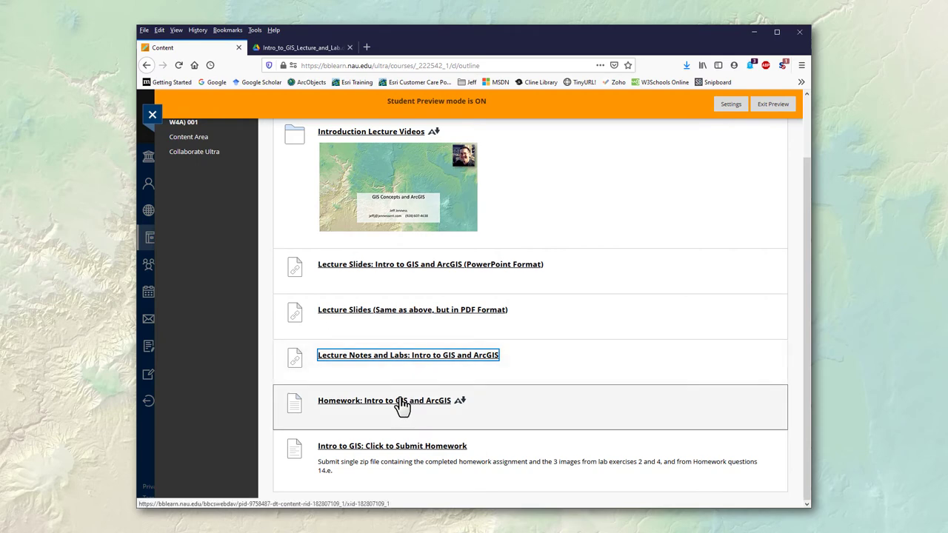
pyautogui.click(384, 400)
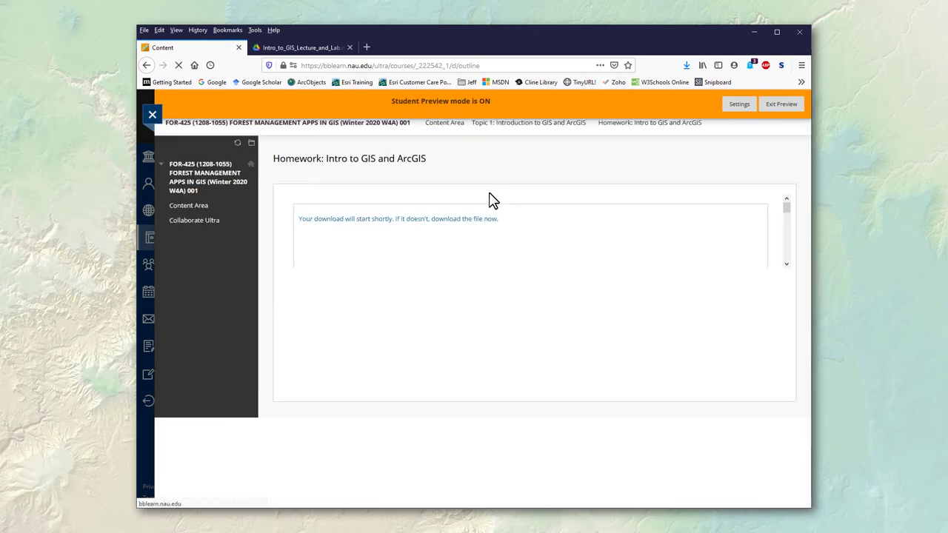
pyautogui.click(474, 219)
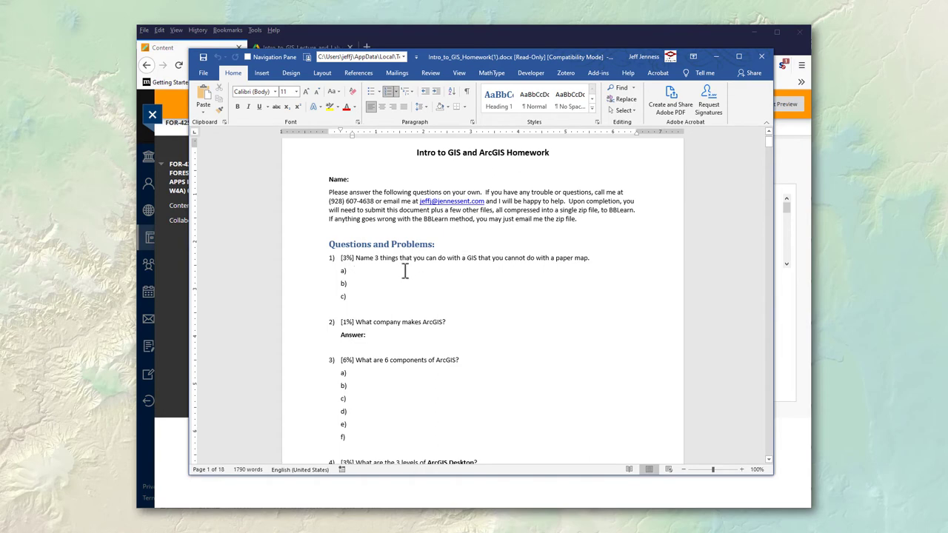
# Read through the homework's extra credit and zip-file submission instructions.
pyautogui.scroll(-3)
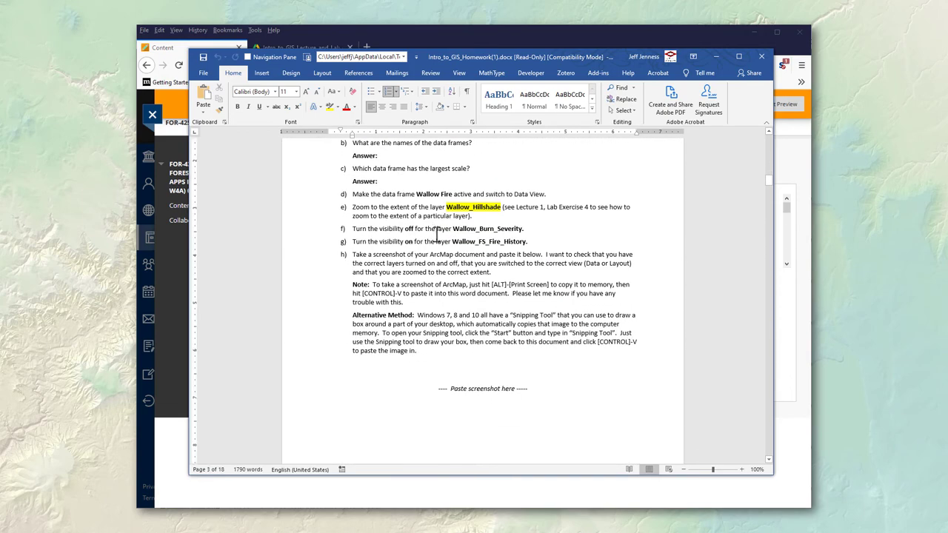
pyautogui.scroll(-3)
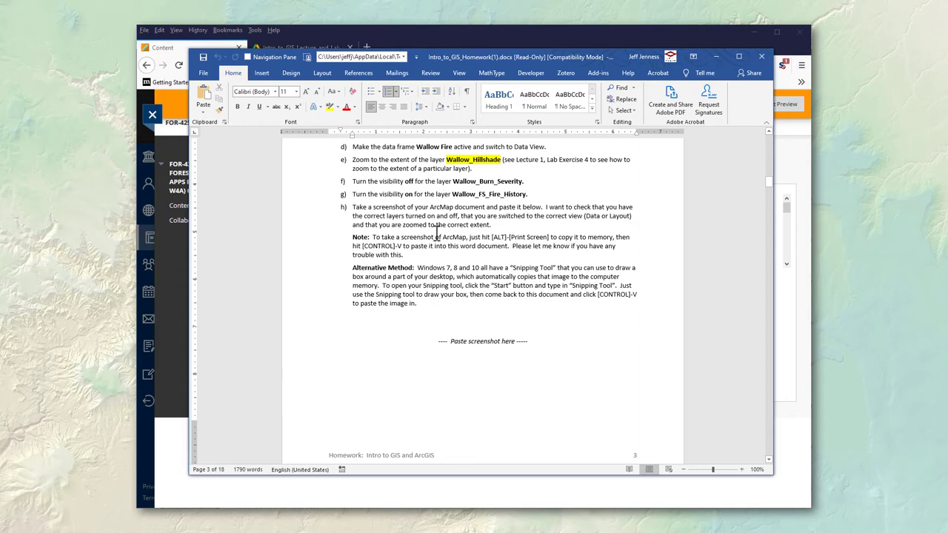
pyautogui.scroll(-3)
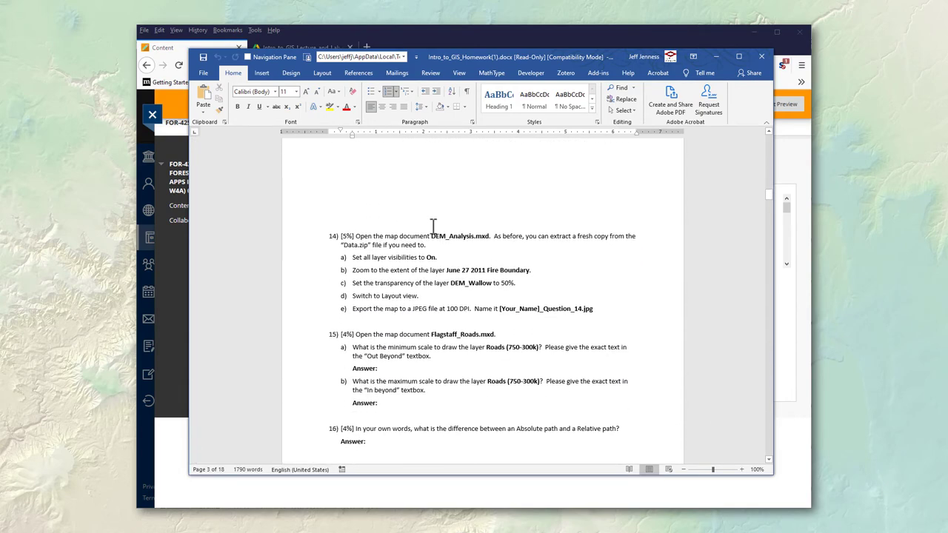
pyautogui.scroll(-3)
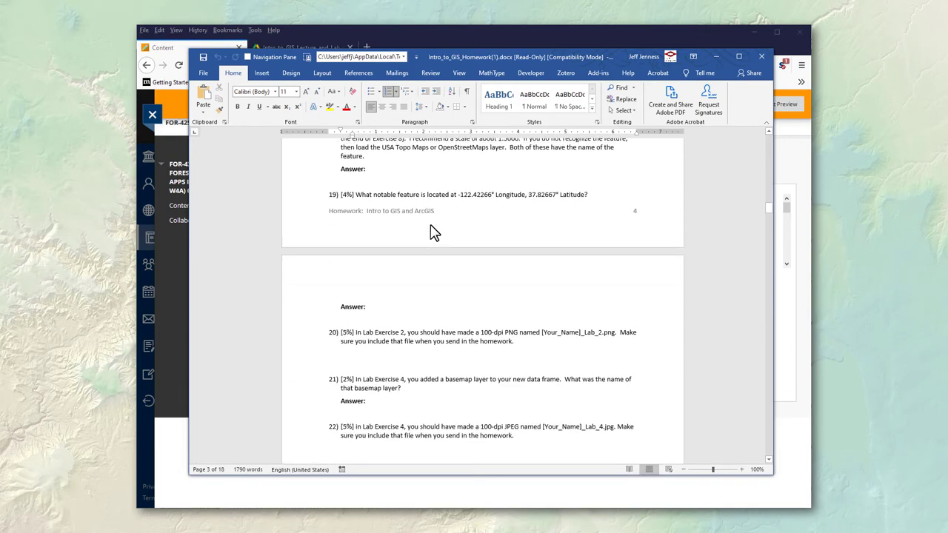
pyautogui.scroll(-3)
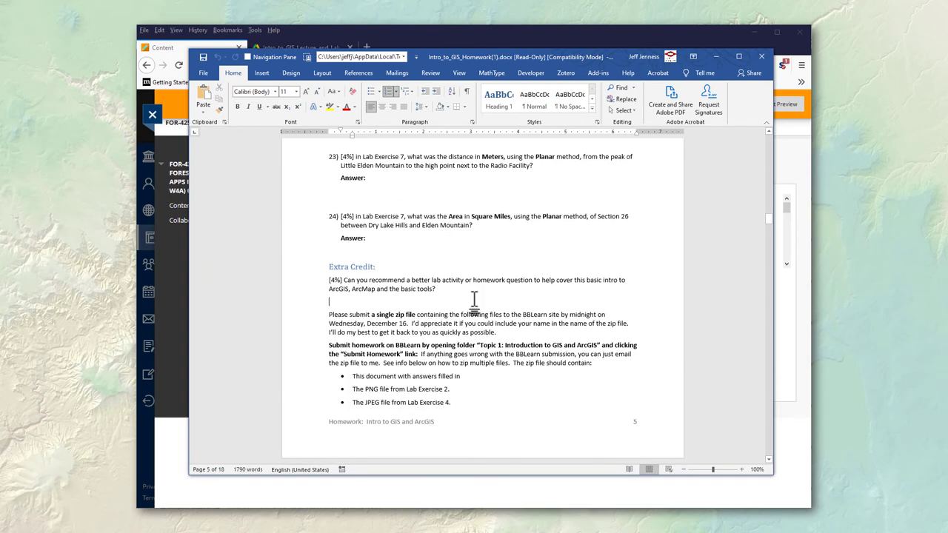
pyautogui.scroll(-3)
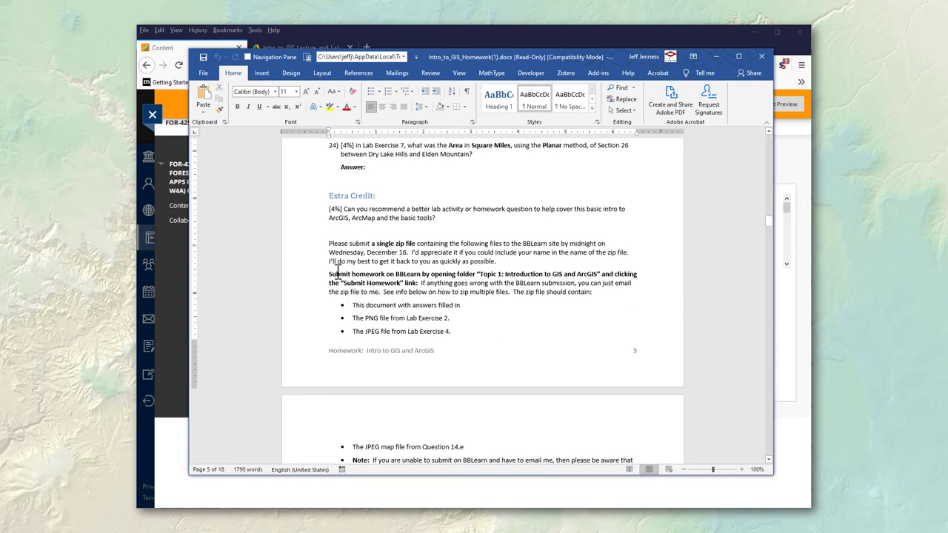
pyautogui.scroll(-3)
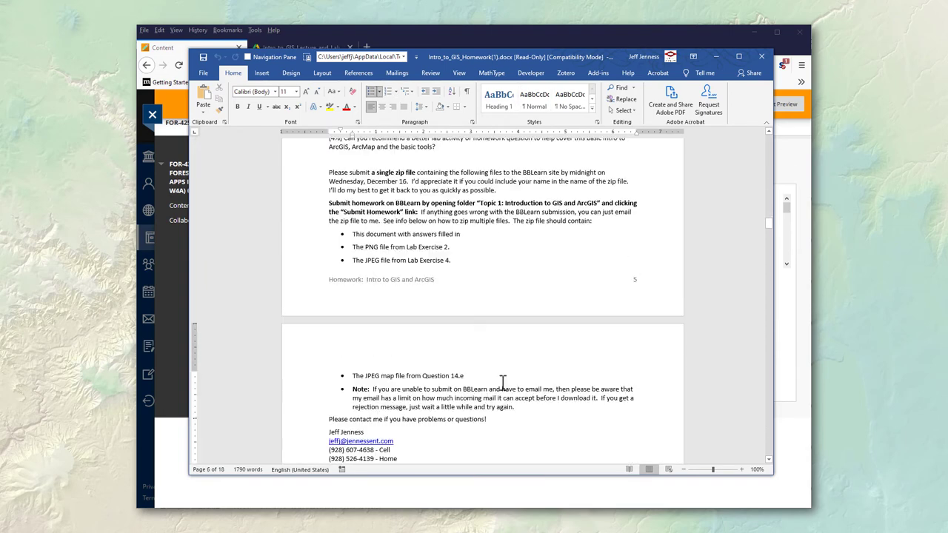
pyautogui.moveTo(497, 257)
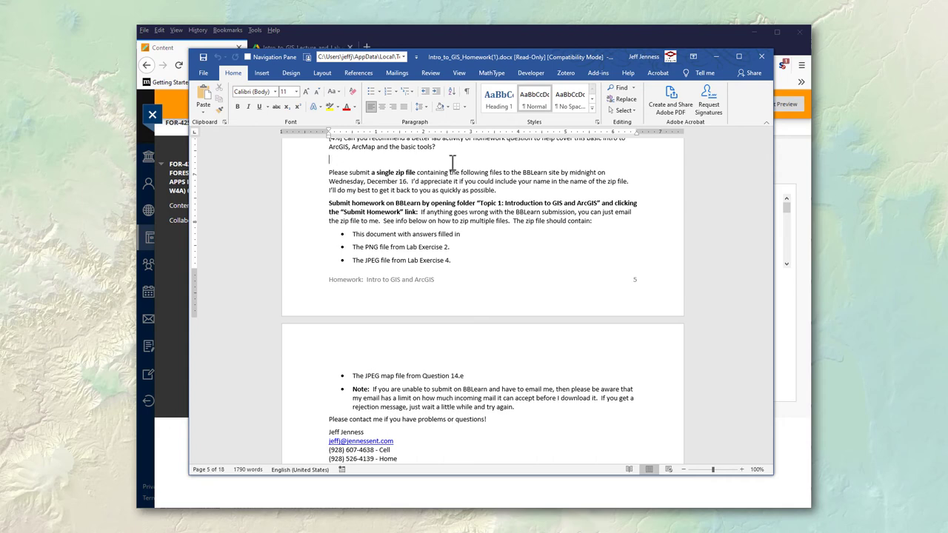
pyautogui.scroll(-3)
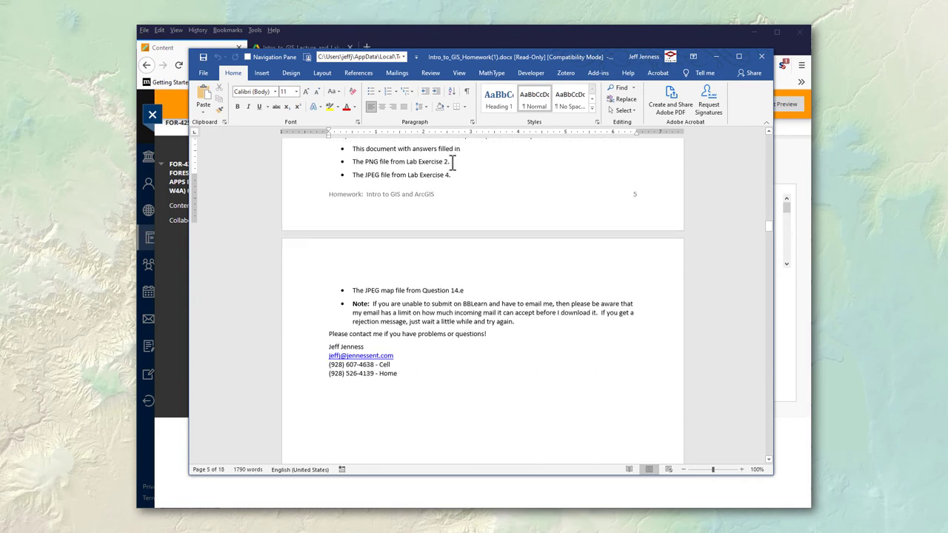
pyautogui.scroll(-3)
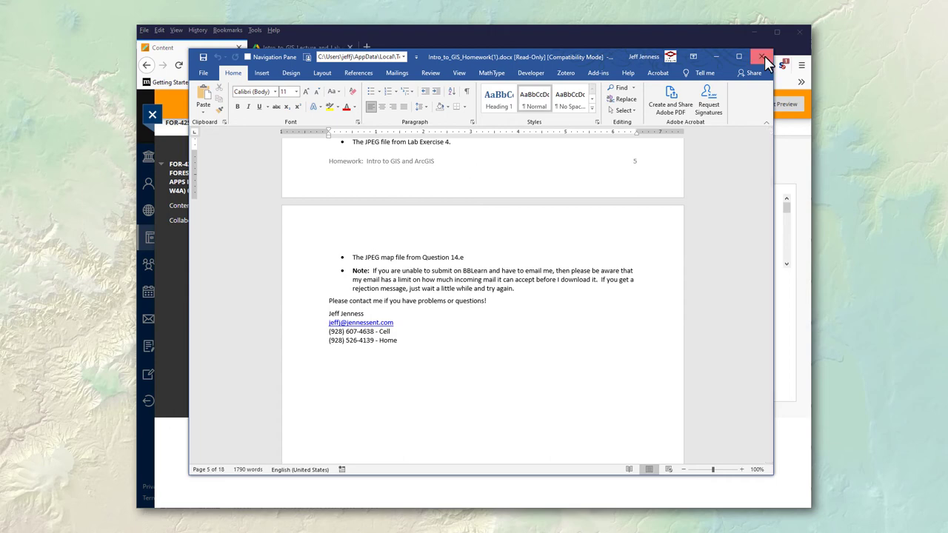
# Close the homework document and go to the 'Intro to GIS: Click to Submit Homework' page.
pyautogui.click(764, 56)
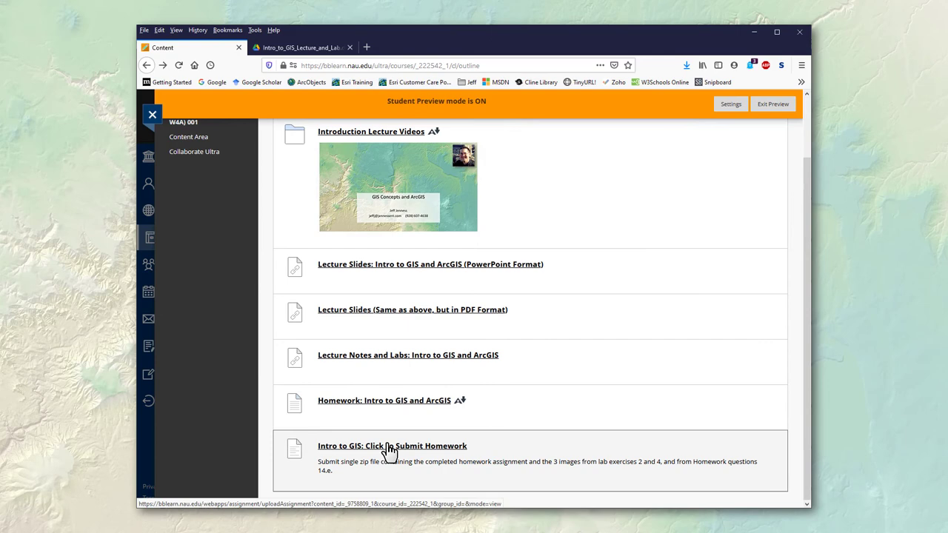
pyautogui.click(391, 446)
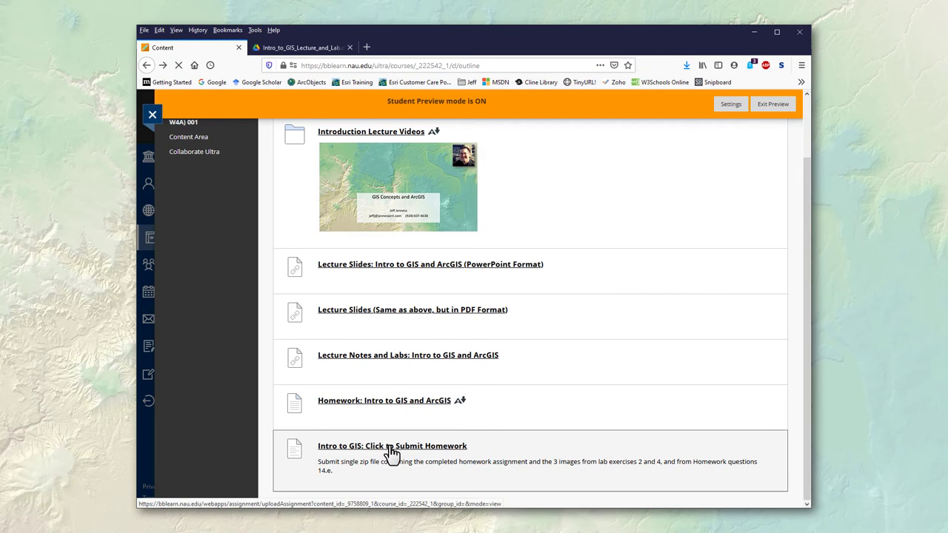
pyautogui.click(391, 445)
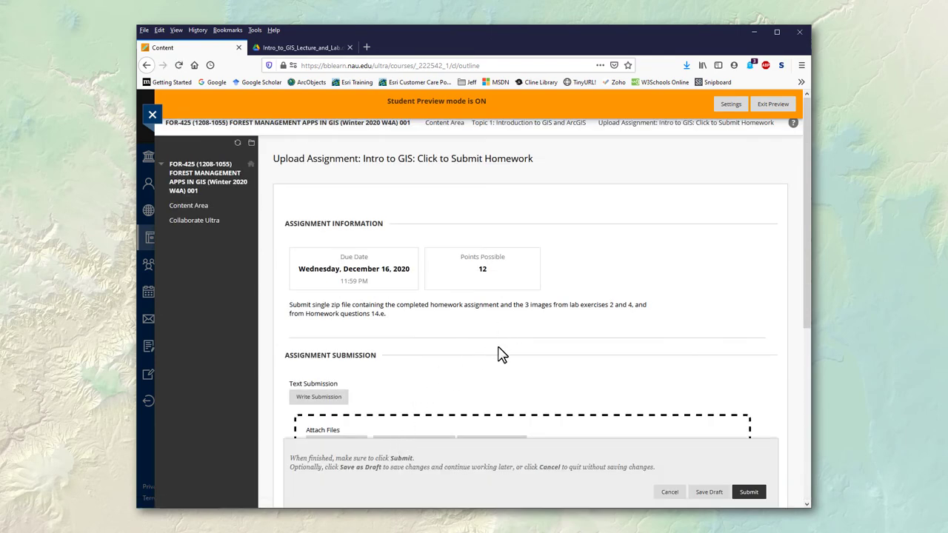
pyautogui.scroll(-3)
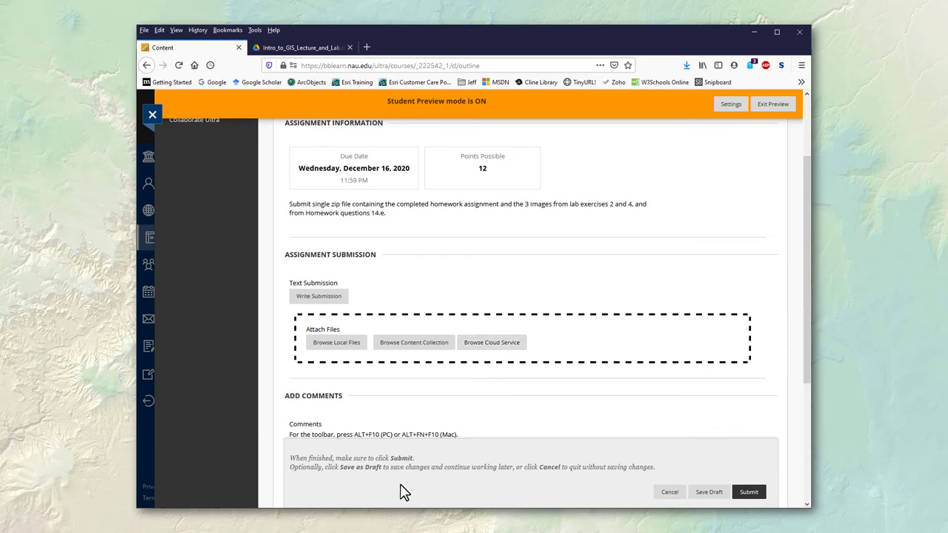
pyautogui.moveTo(610, 256)
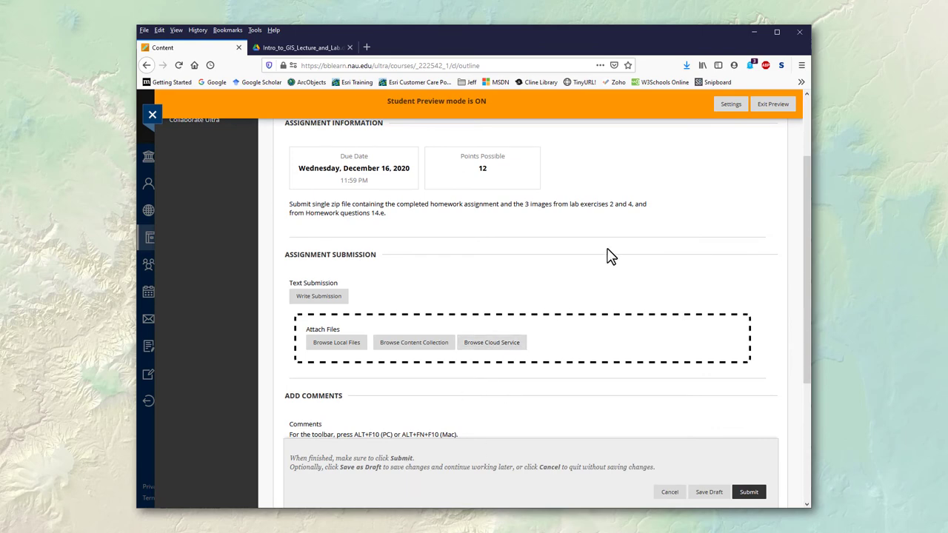
pyautogui.moveTo(560, 354)
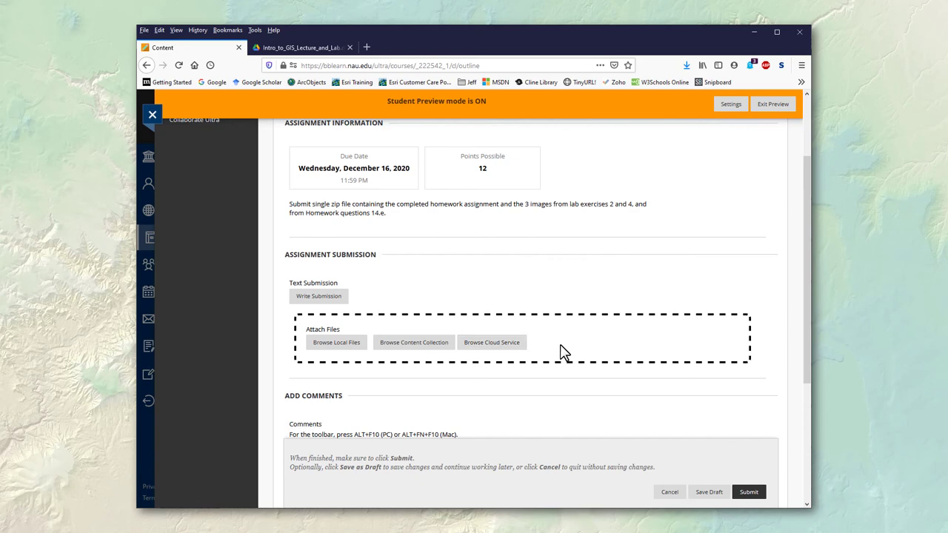
pyautogui.moveTo(566, 268)
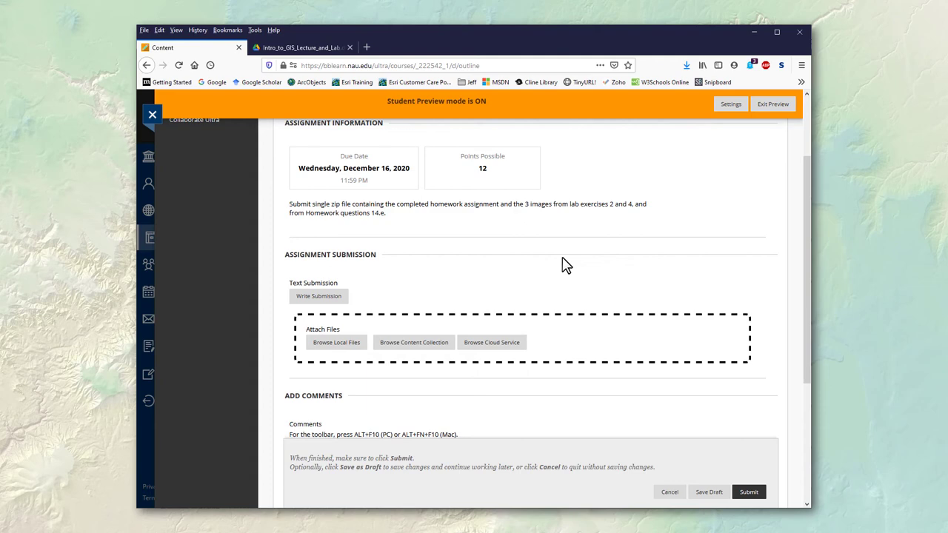
pyautogui.moveTo(551, 207)
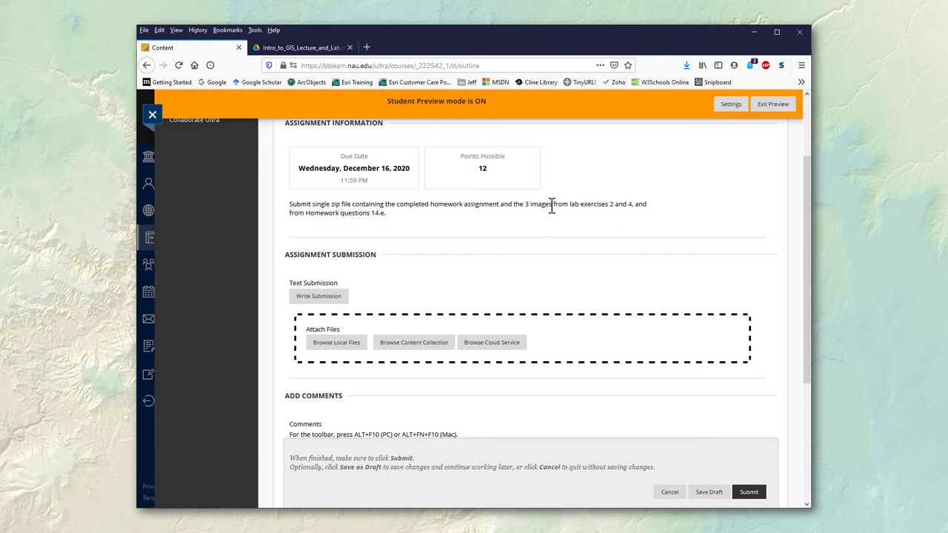
pyautogui.moveTo(566, 437)
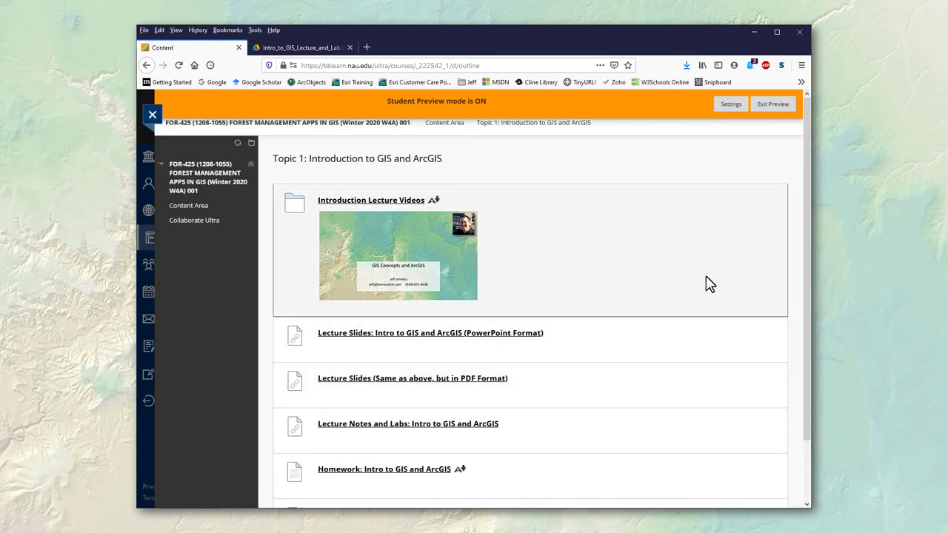
pyautogui.scroll(-3)
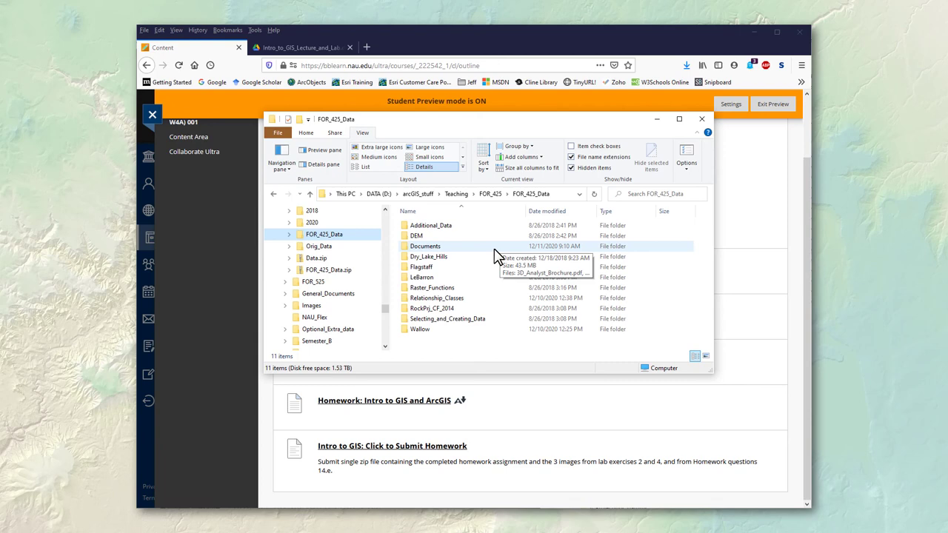
pyautogui.click(425, 246)
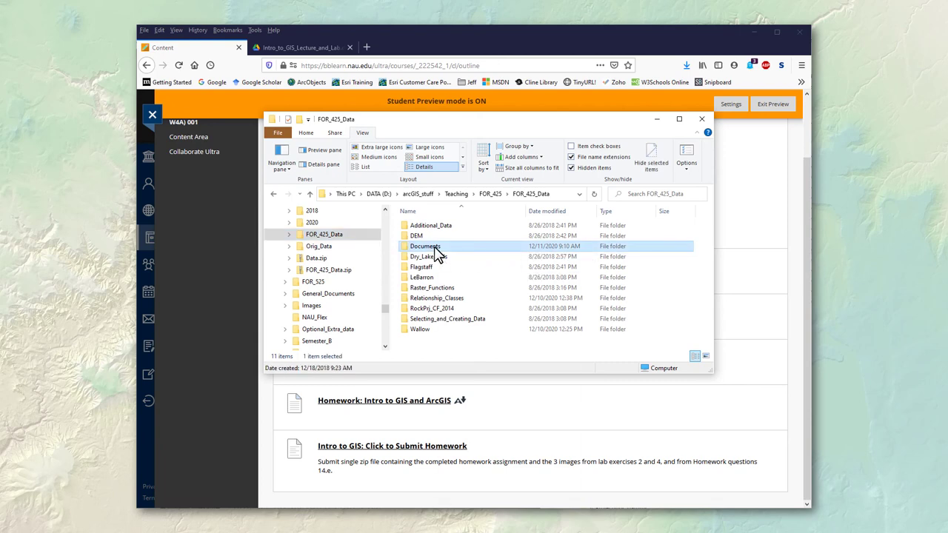
pyautogui.rightClick(425, 246)
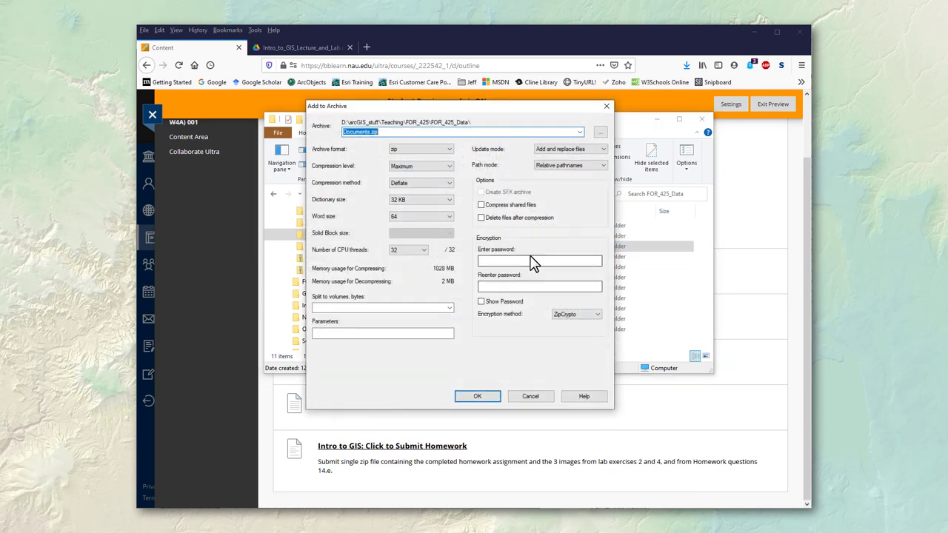
pyautogui.moveTo(421, 151)
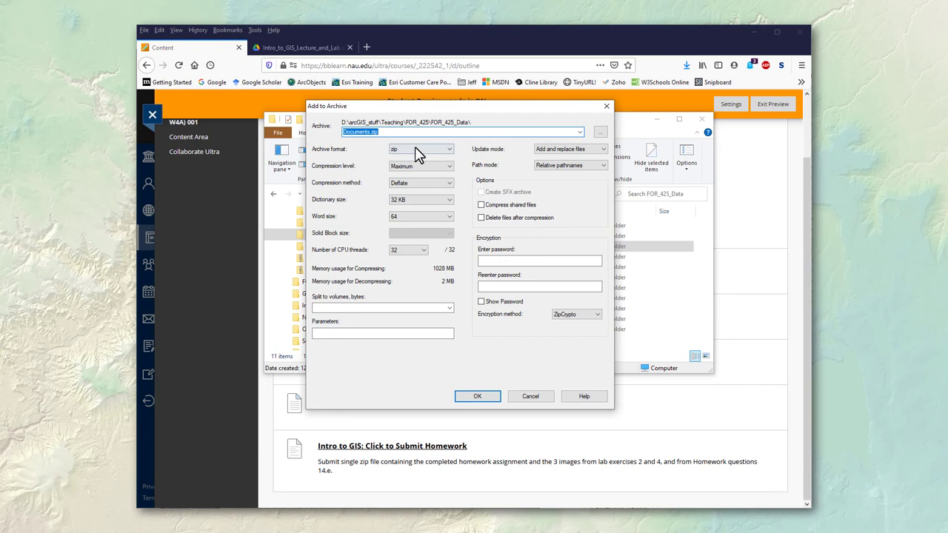
pyautogui.moveTo(530, 397)
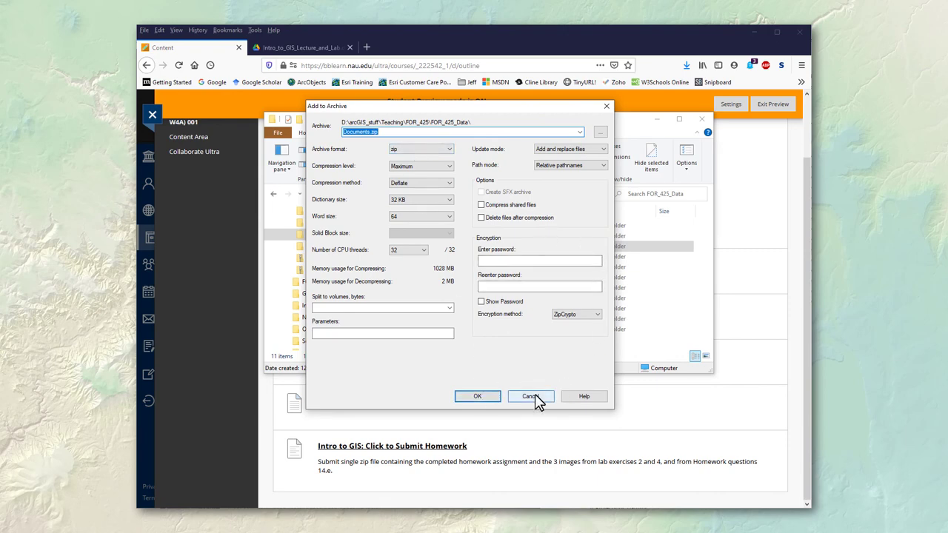
pyautogui.click(530, 397)
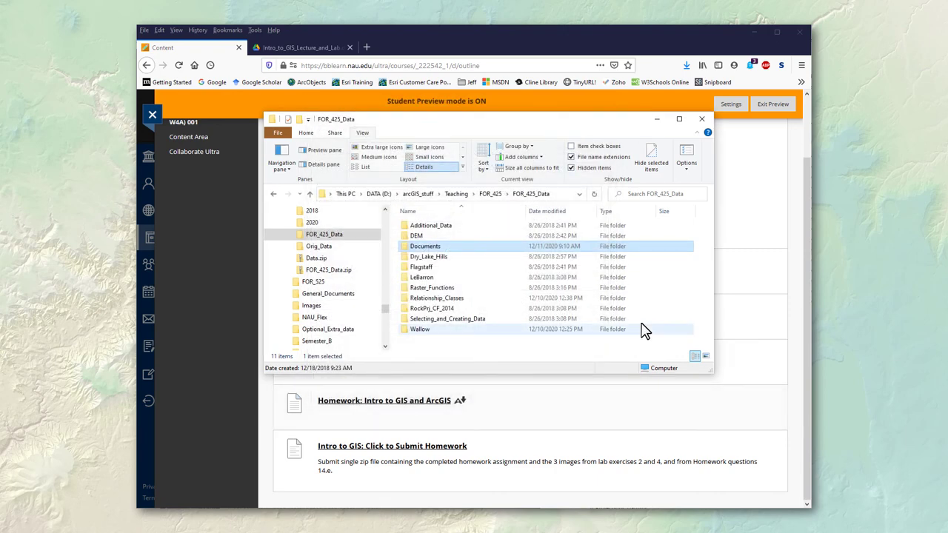
pyautogui.moveTo(424, 246)
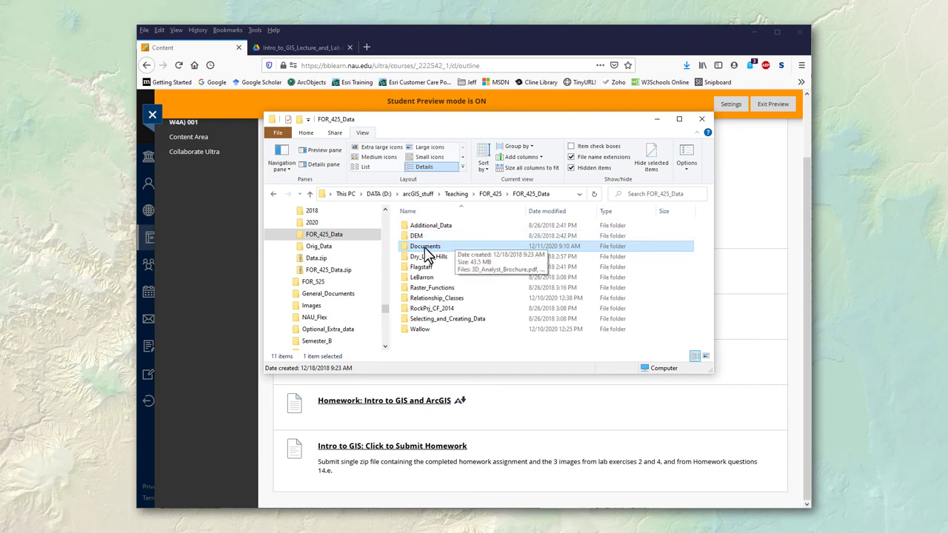
pyautogui.rightClick(423, 246)
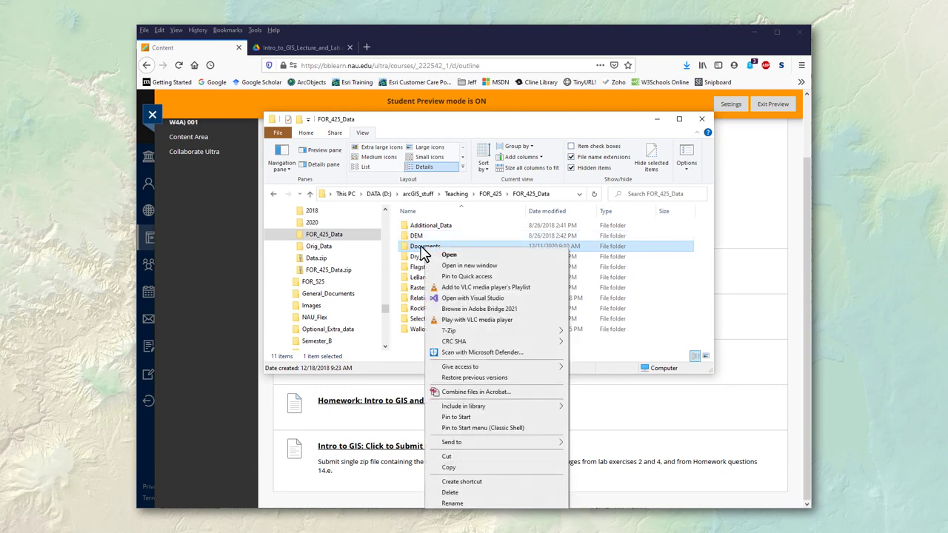
pyautogui.moveTo(474, 352)
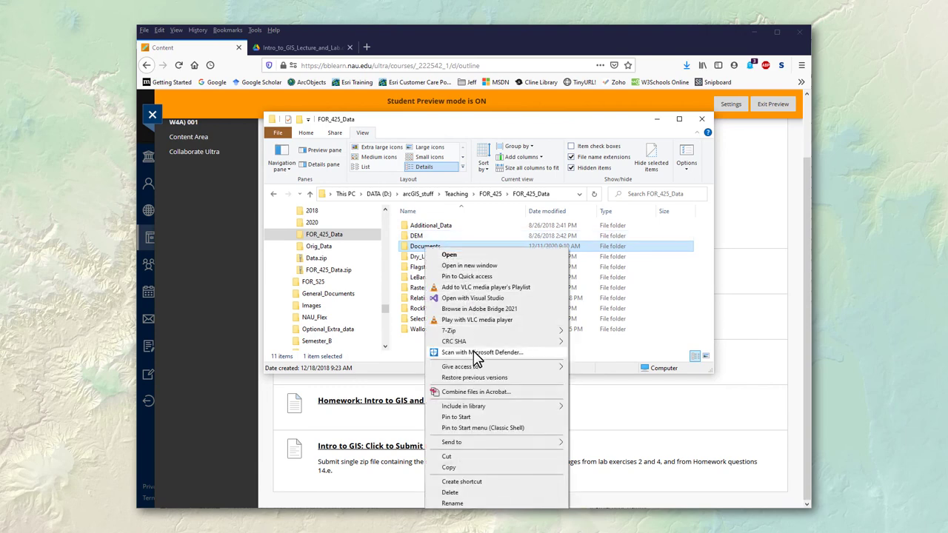
pyautogui.moveTo(465, 429)
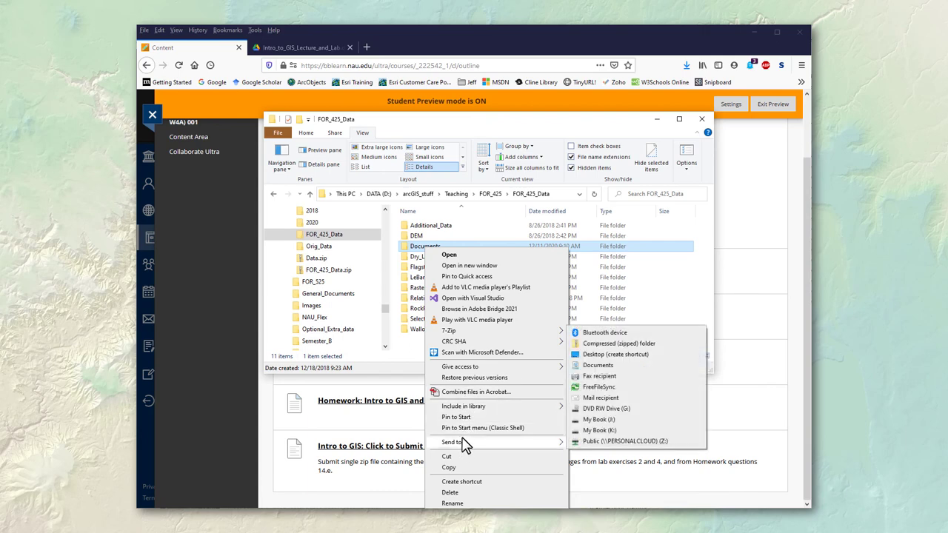
pyautogui.moveTo(606, 393)
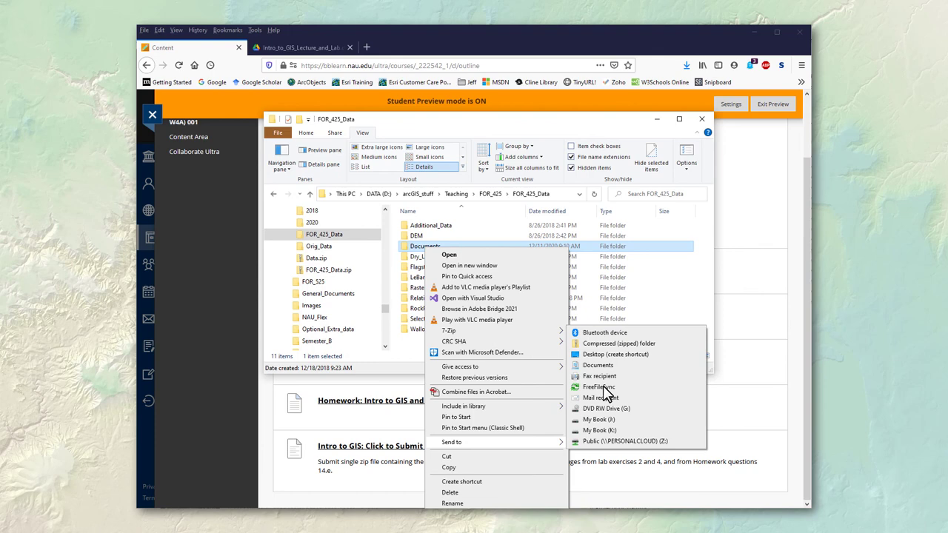
pyautogui.moveTo(605, 344)
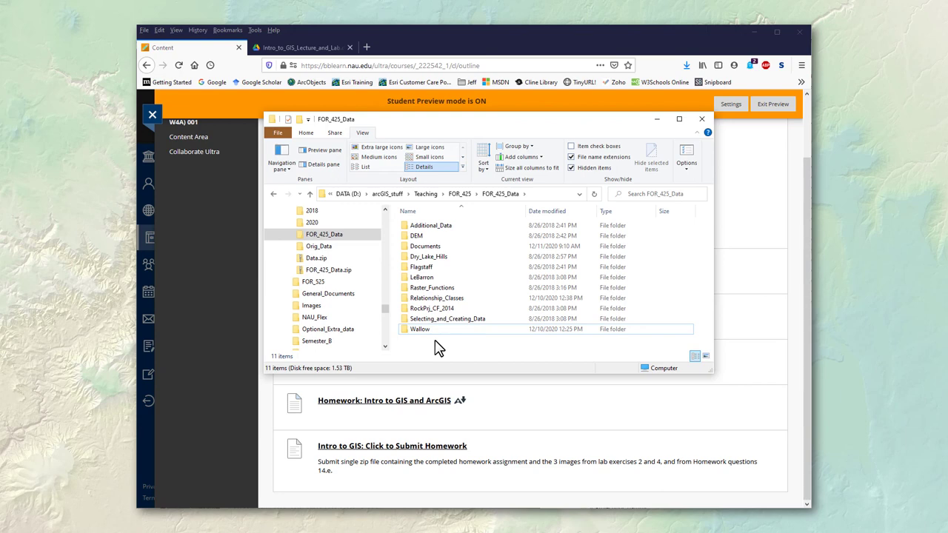
pyautogui.moveTo(403, 333)
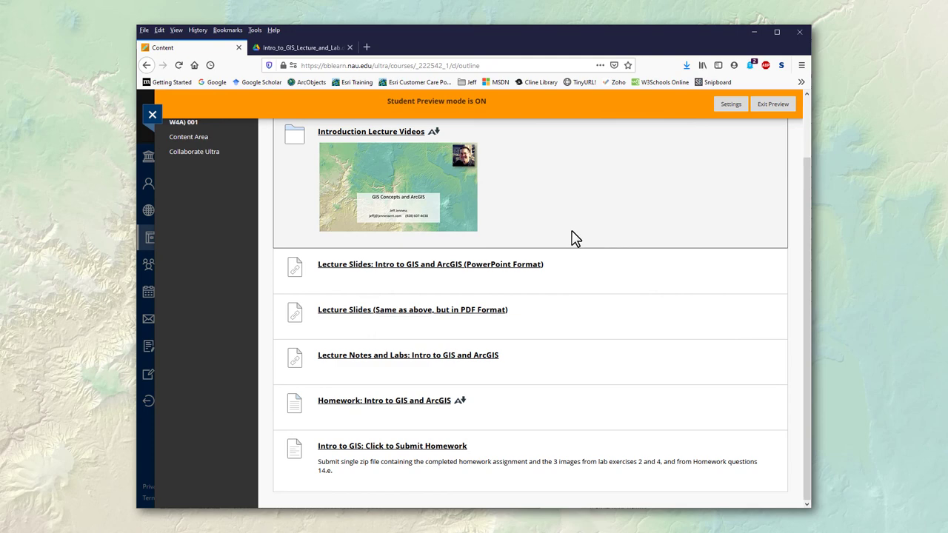
pyautogui.moveTo(600, 239)
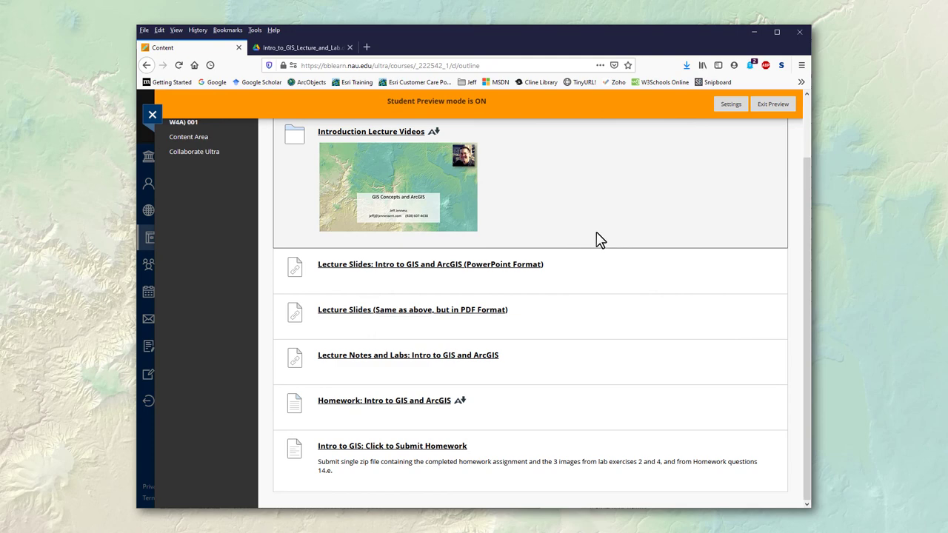